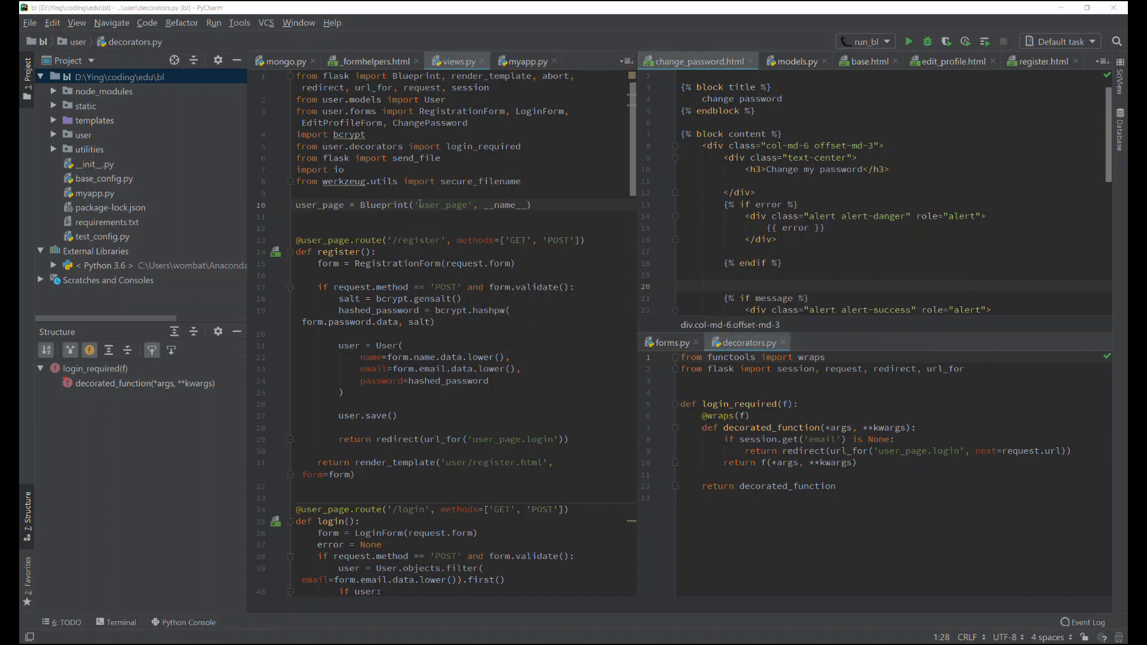
pyautogui.moveTo(188, 117)
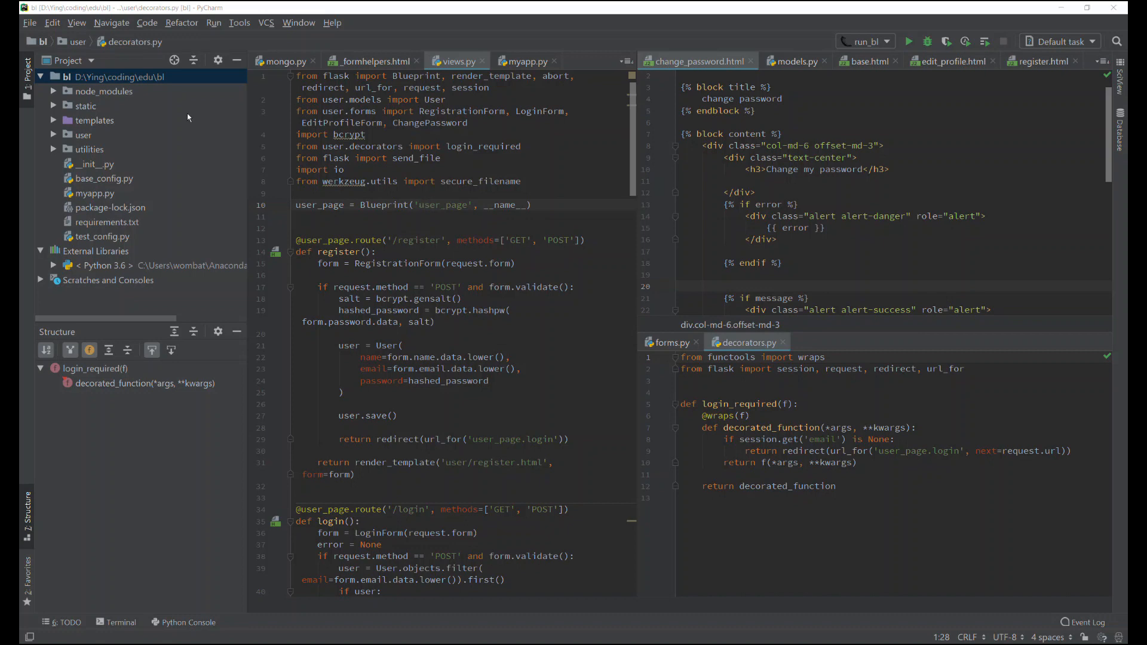
# Step: Open the IDE Settings dialog from the File menu
pyautogui.click(30, 22)
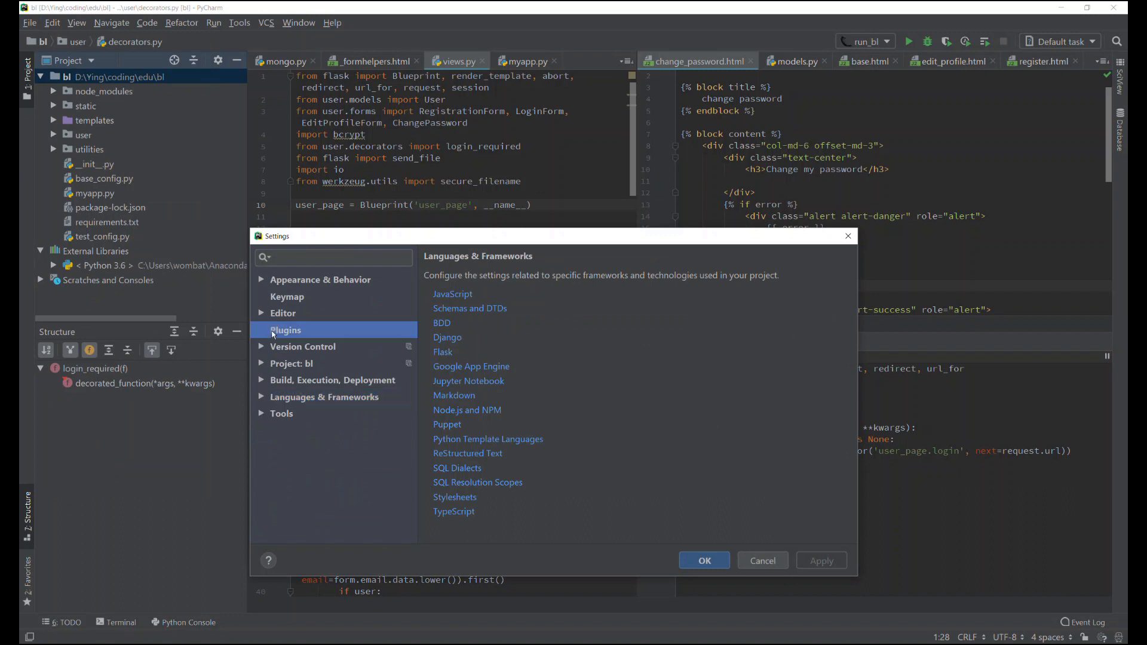
# Step: Install the GitLab Projects plugin from the Plugins marketplace and restart the IDE
pyautogui.click(285, 330)
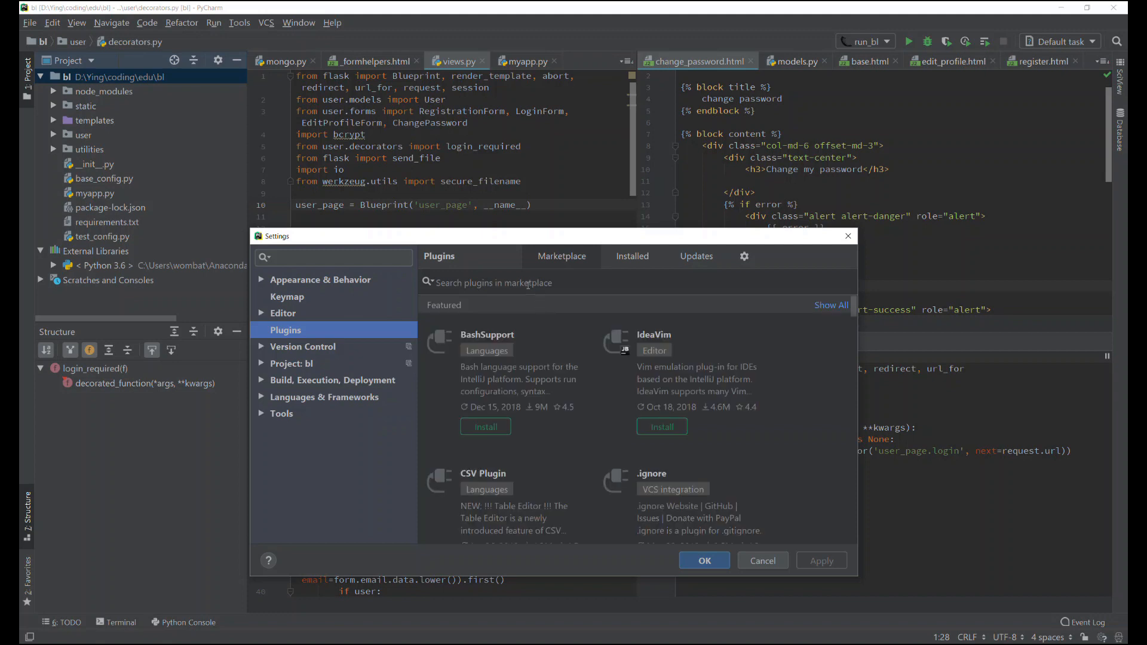
pyautogui.write('gitlab')
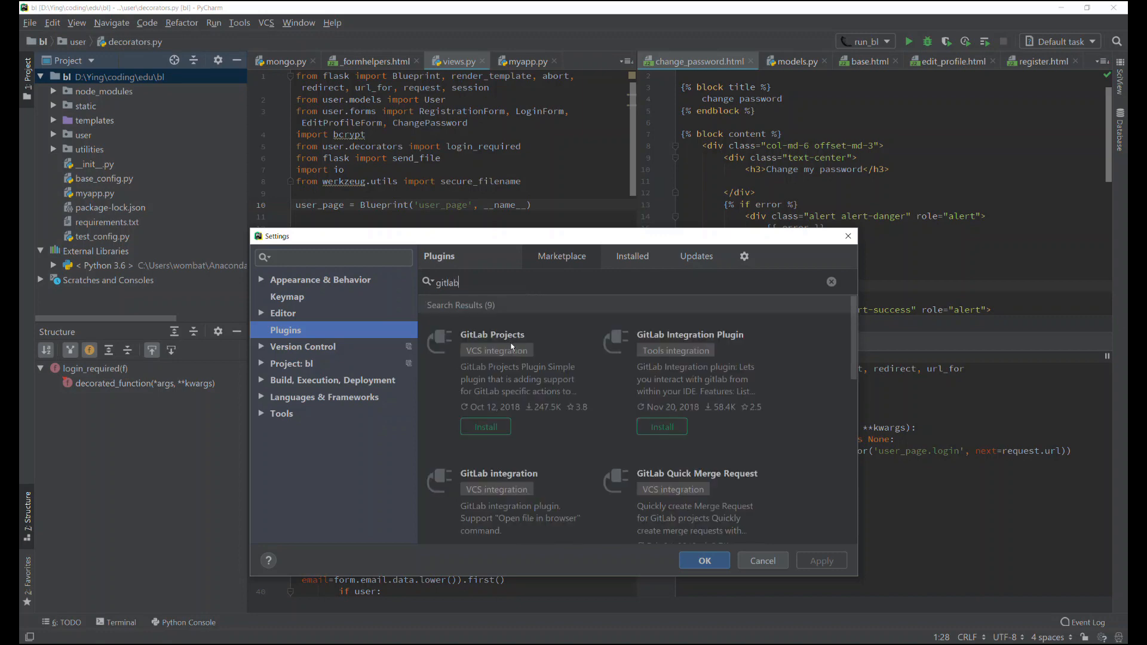
pyautogui.moveTo(503, 414)
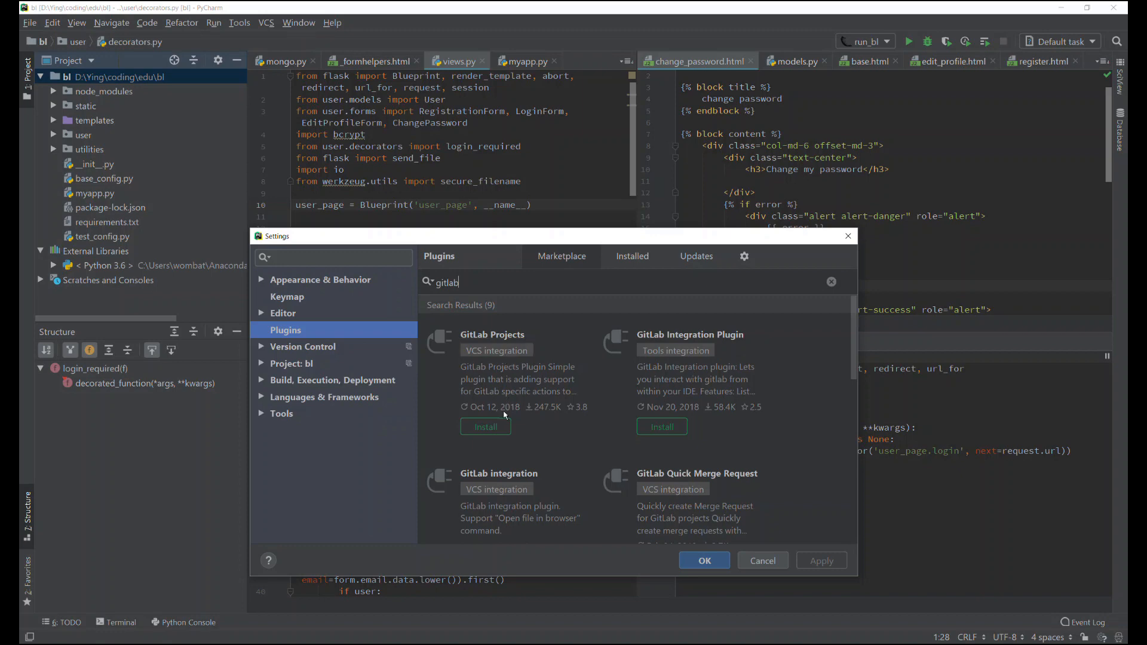
pyautogui.click(485, 427)
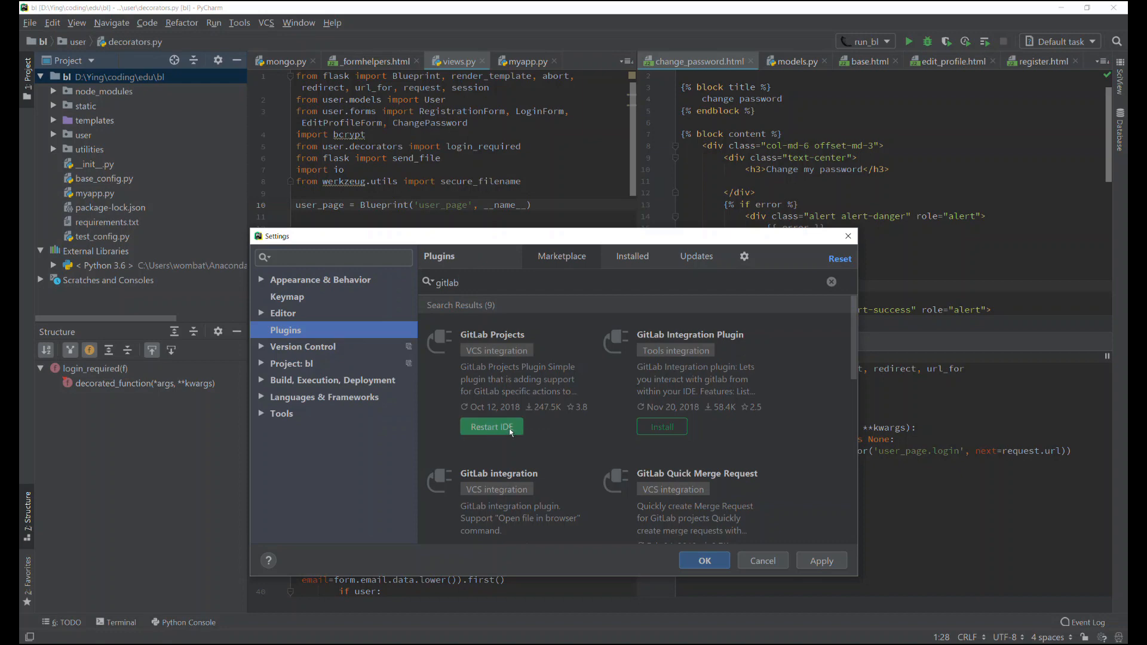
pyautogui.click(491, 427)
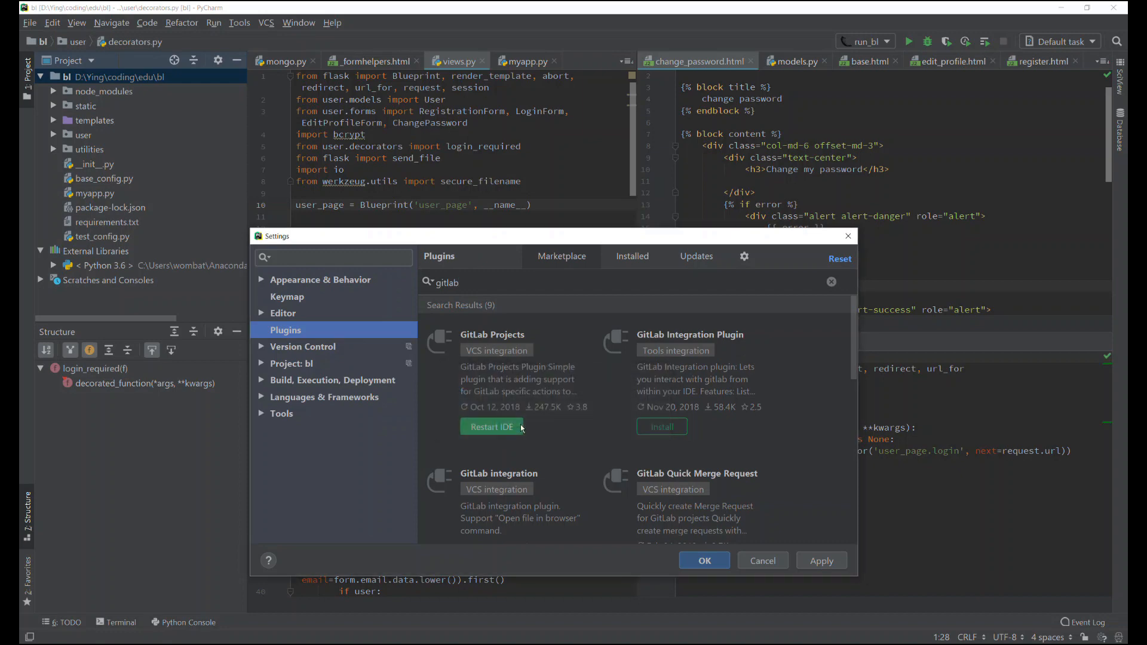
pyautogui.click(490, 426)
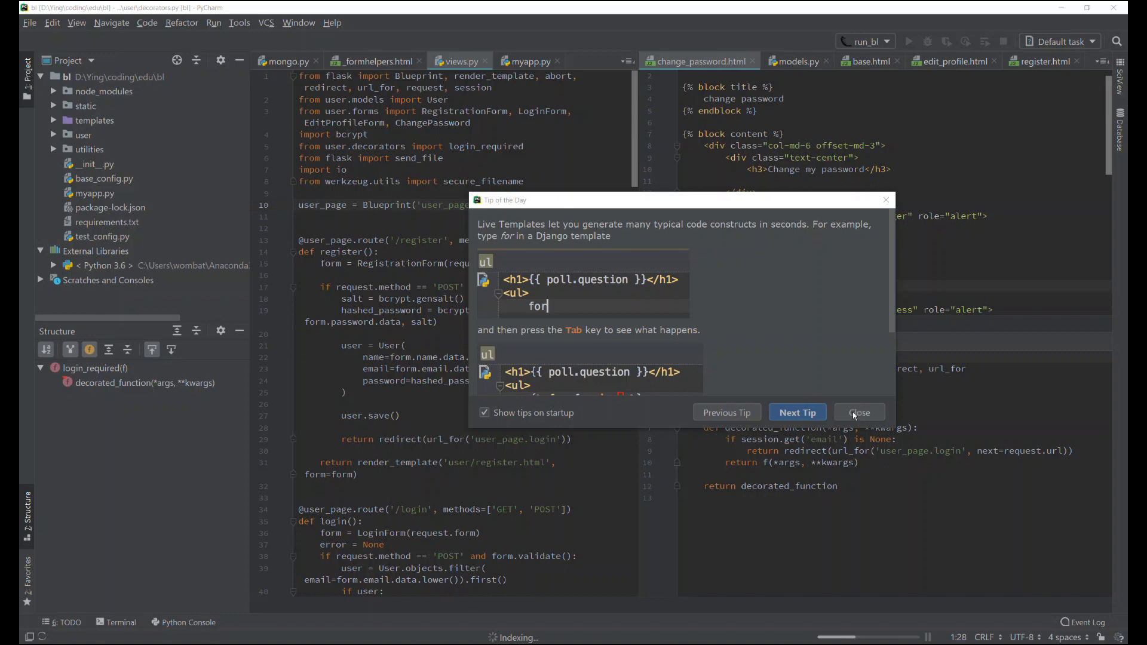
# Step: Show the Version Control > GitLab server settings page
pyautogui.click(30, 22)
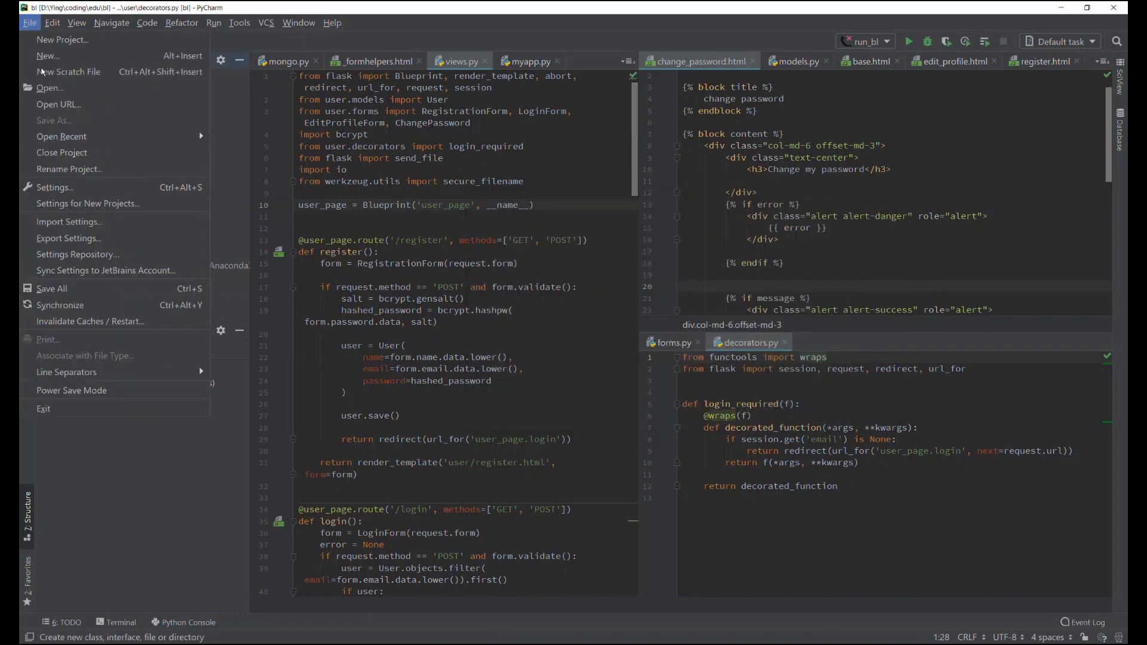
pyautogui.click(30, 22)
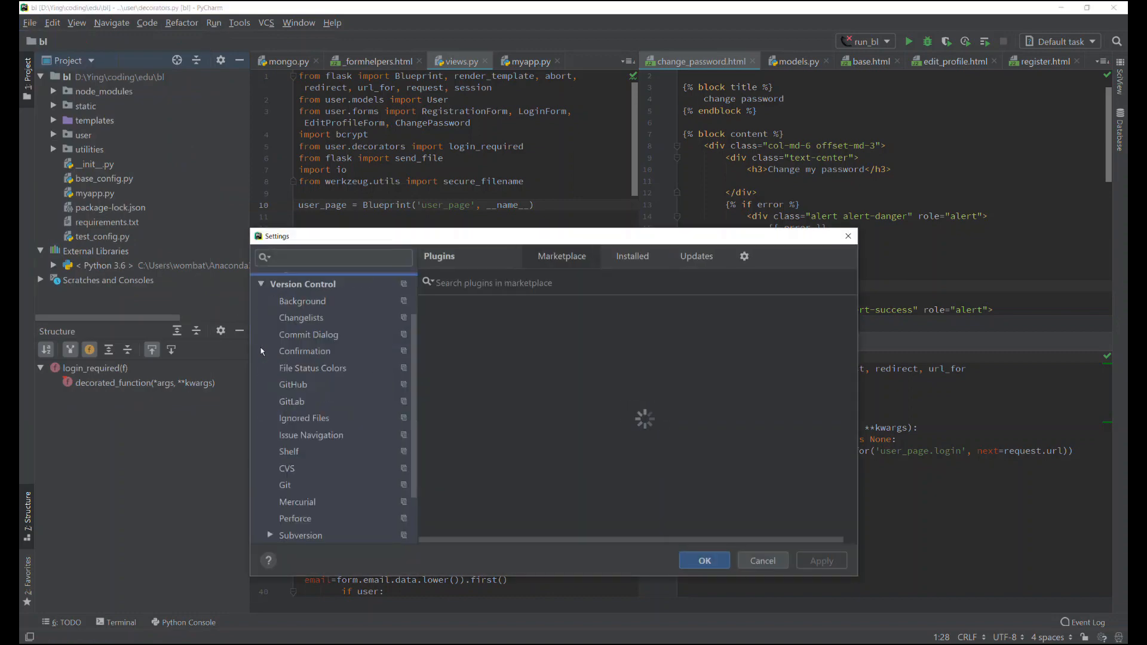
pyautogui.click(293, 401)
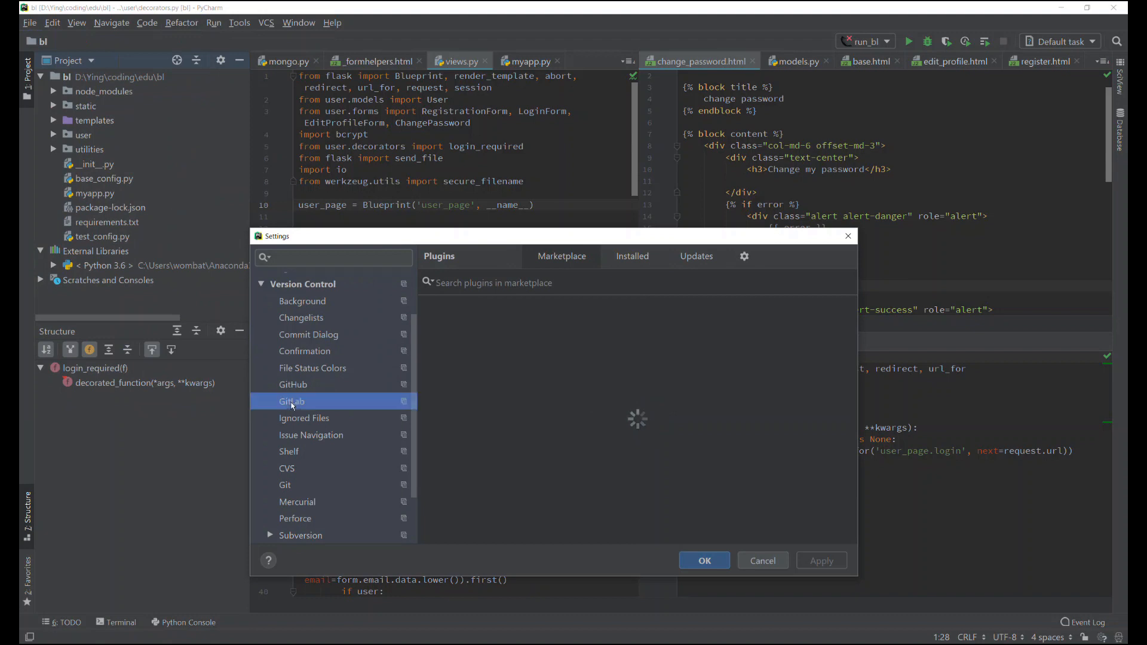
pyautogui.click(291, 402)
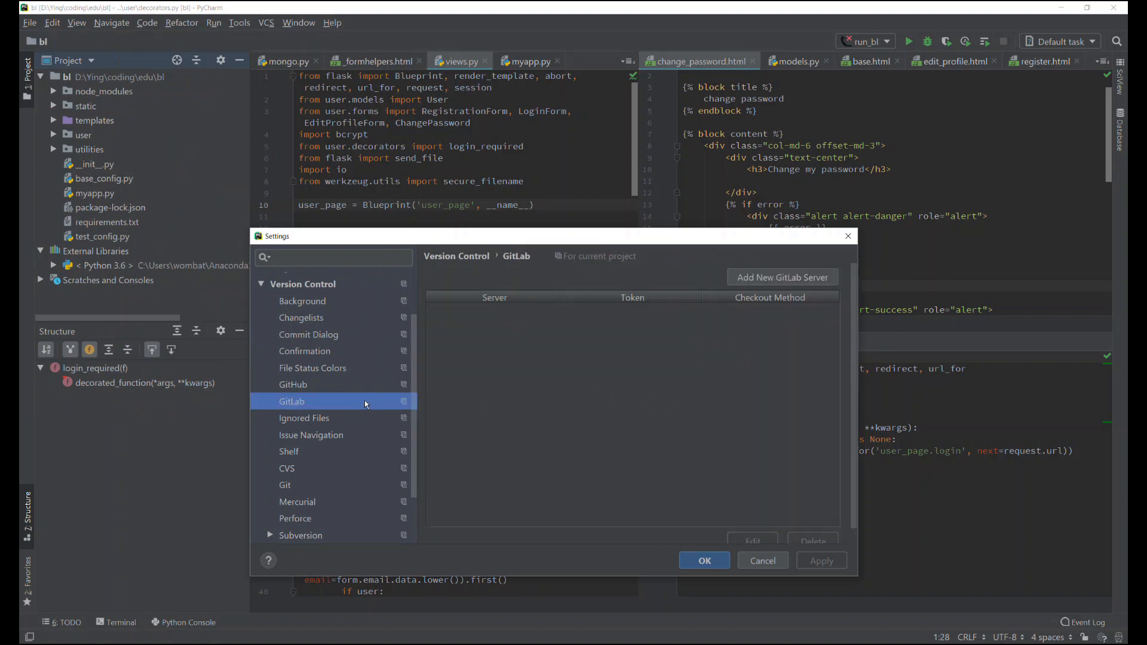
pyautogui.moveTo(738, 314)
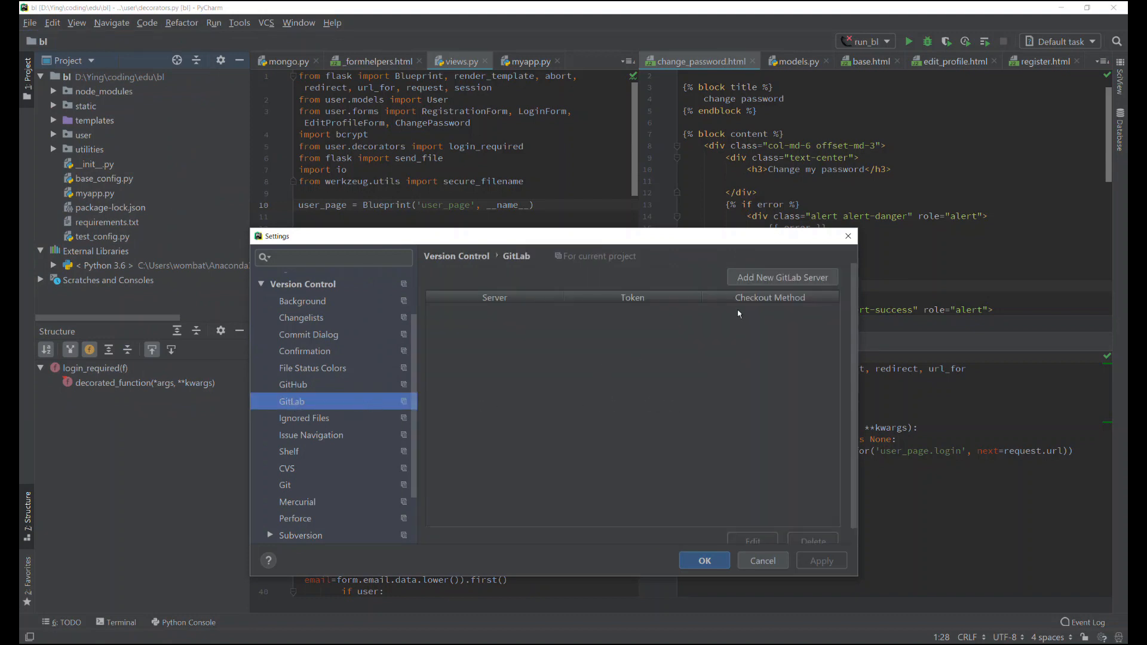
pyautogui.click(781, 278)
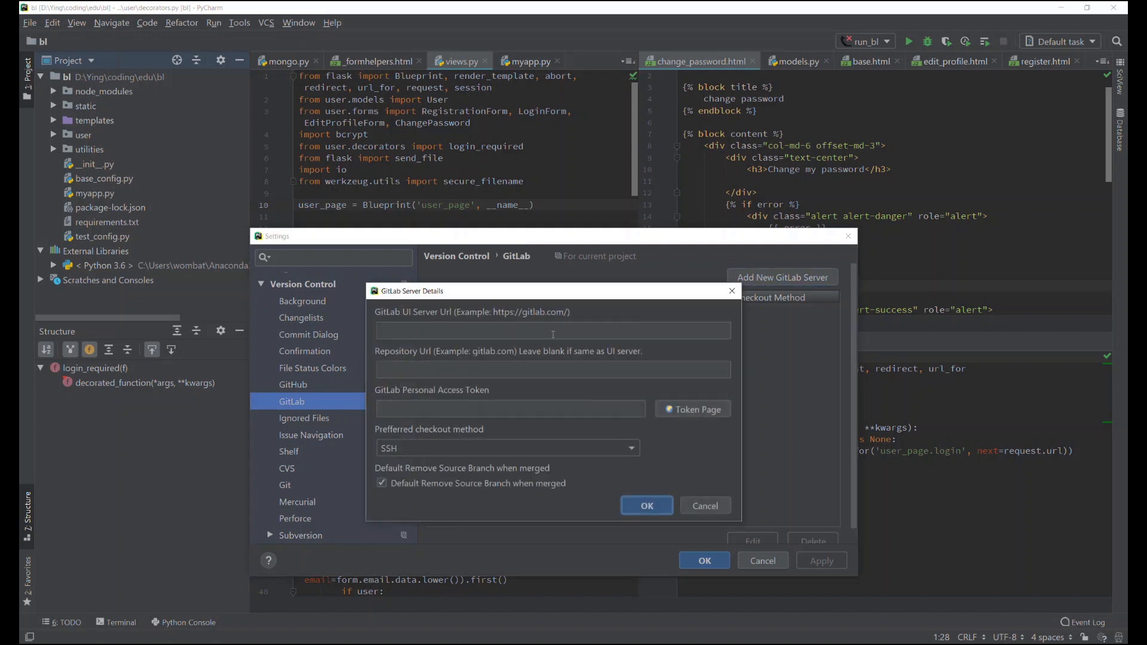
pyautogui.click(552, 331)
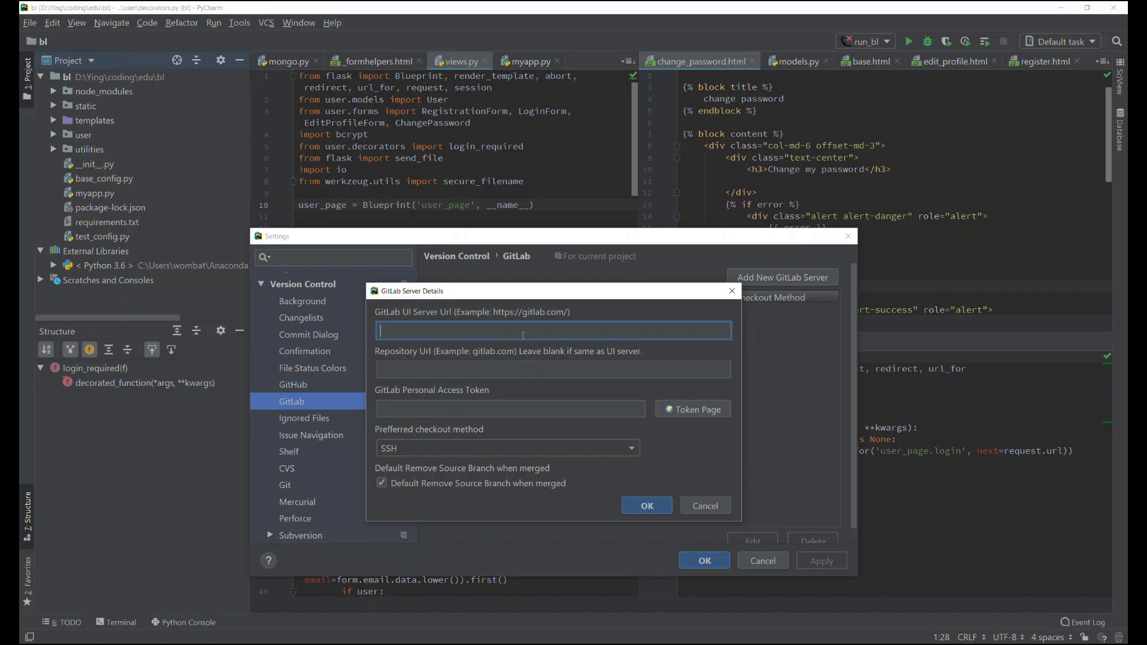
pyautogui.write('https://gitlab.com/')
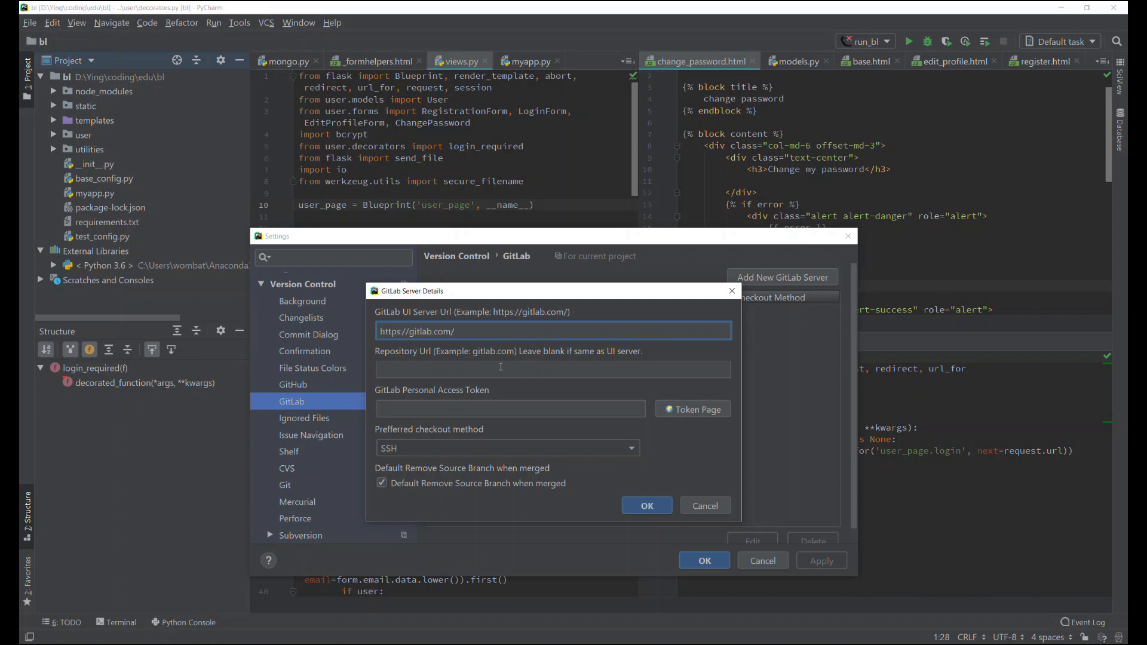
pyautogui.click(645, 505)
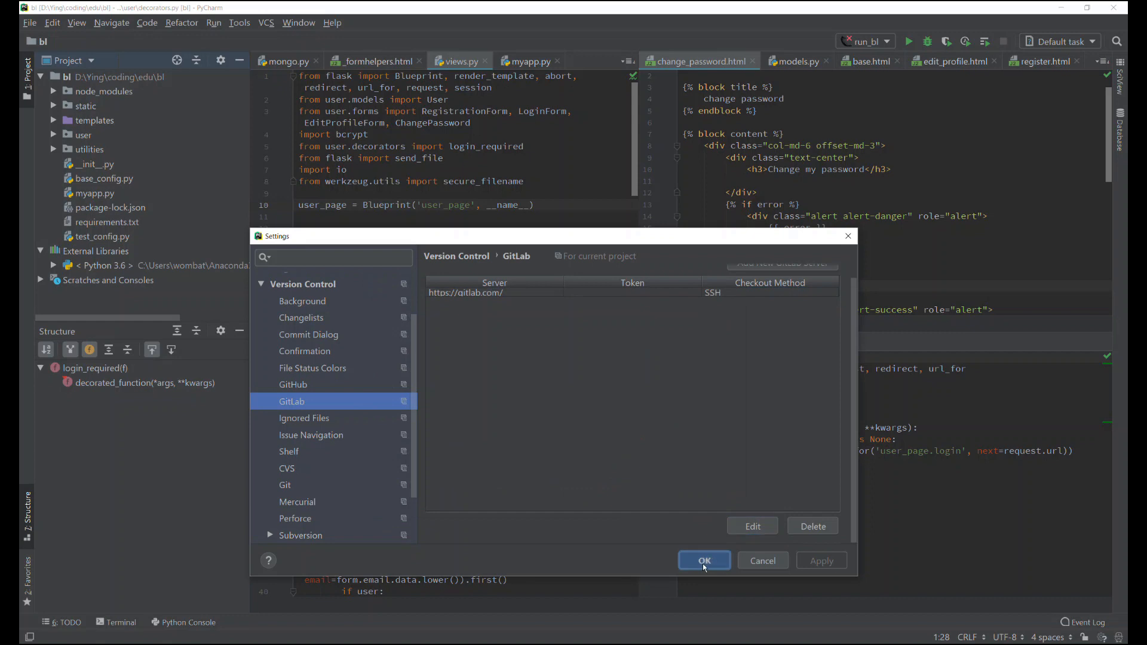
pyautogui.click(703, 560)
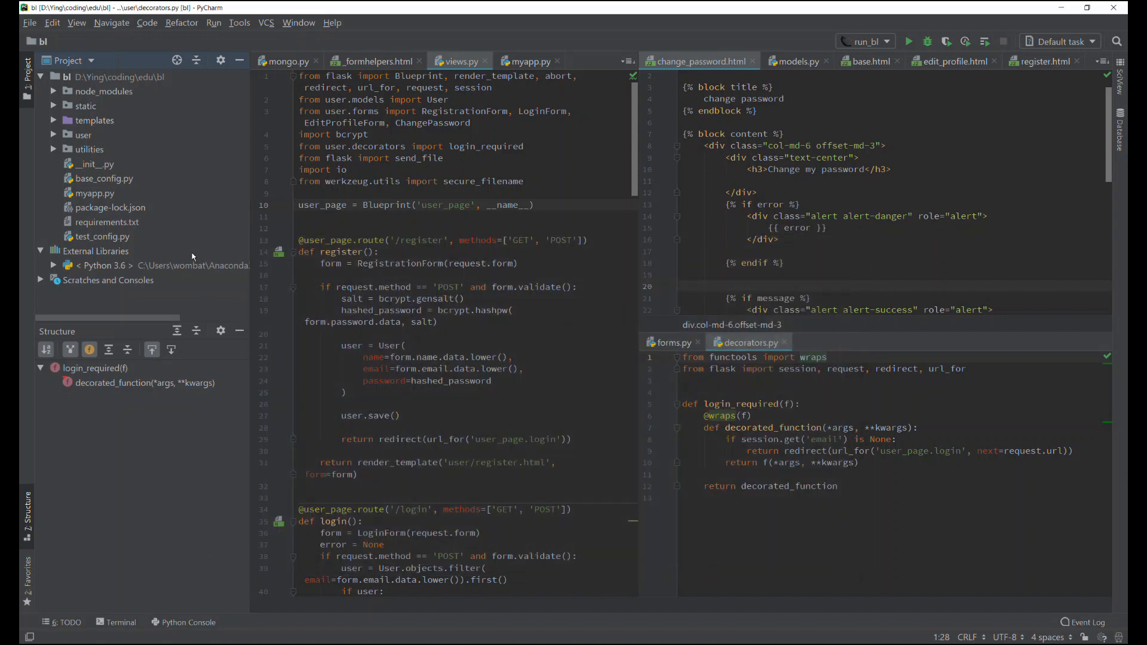
# Step: Enable version control integration for the project using Git
pyautogui.click(265, 22)
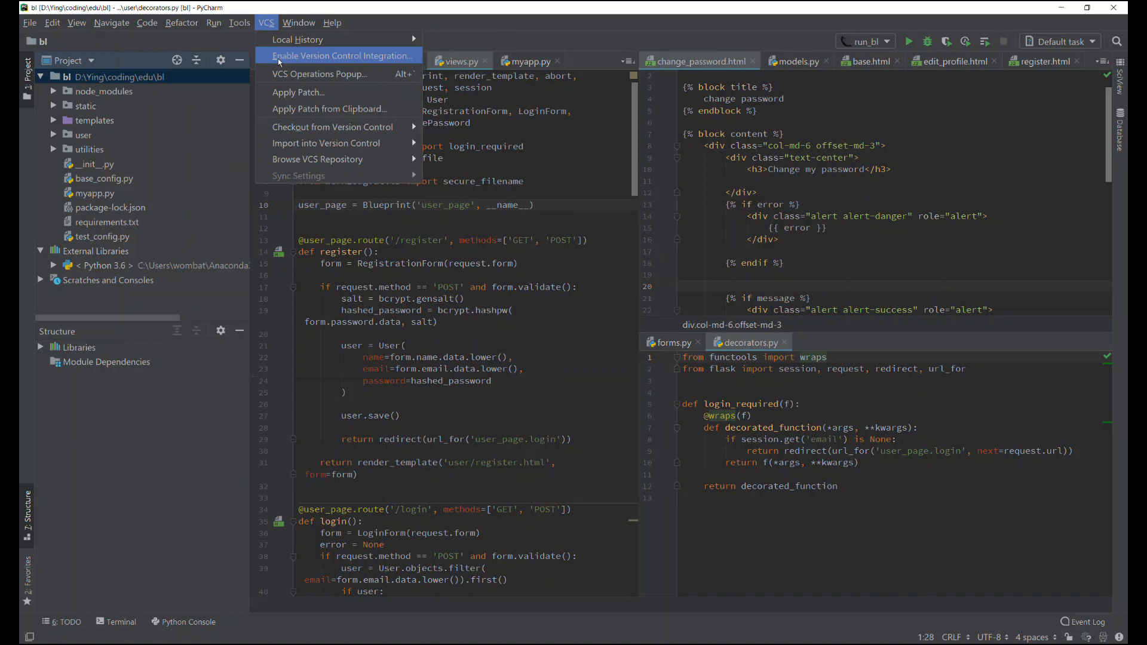
pyautogui.click(341, 57)
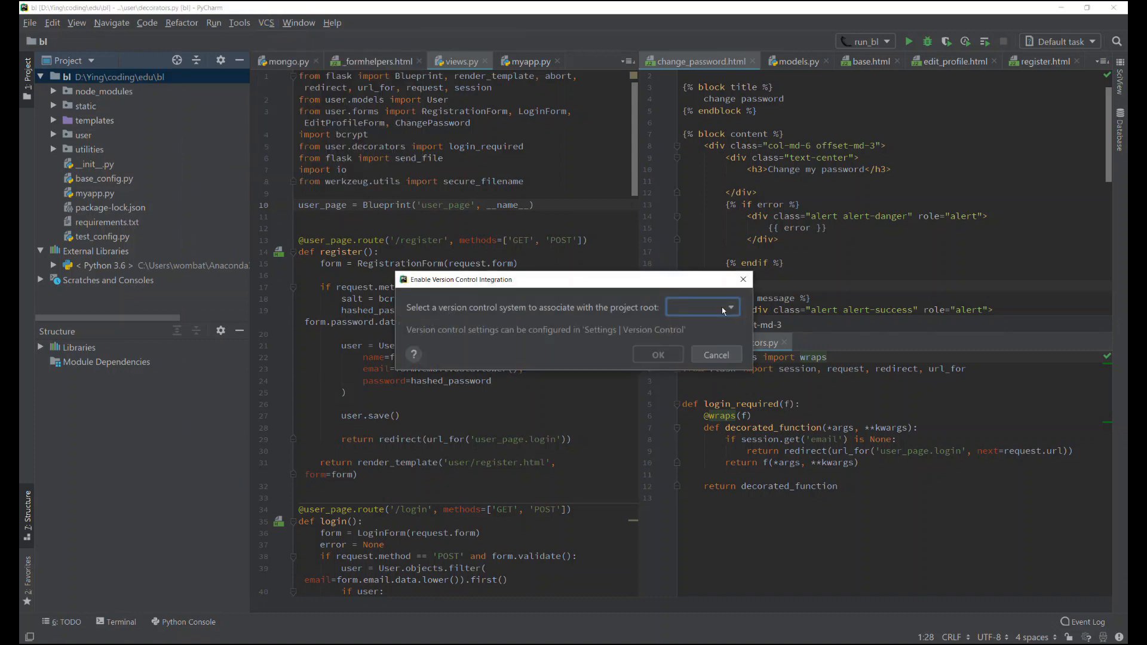
pyautogui.click(728, 307)
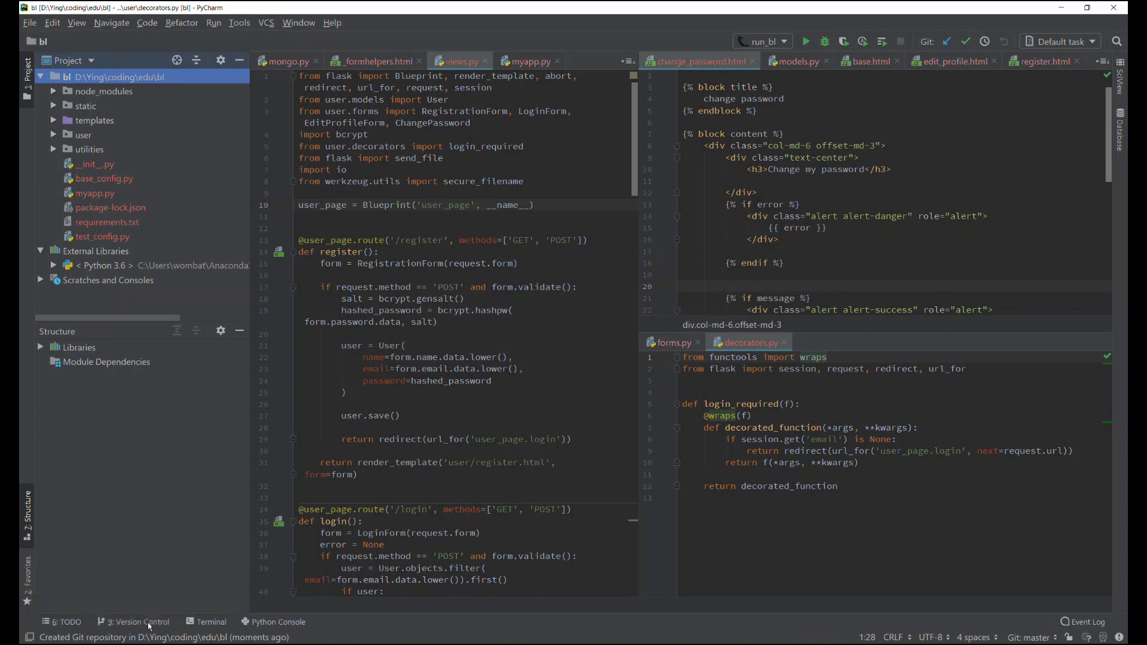
# Step: Show Local Changes and review the 176 unversioned files
pyautogui.click(135, 621)
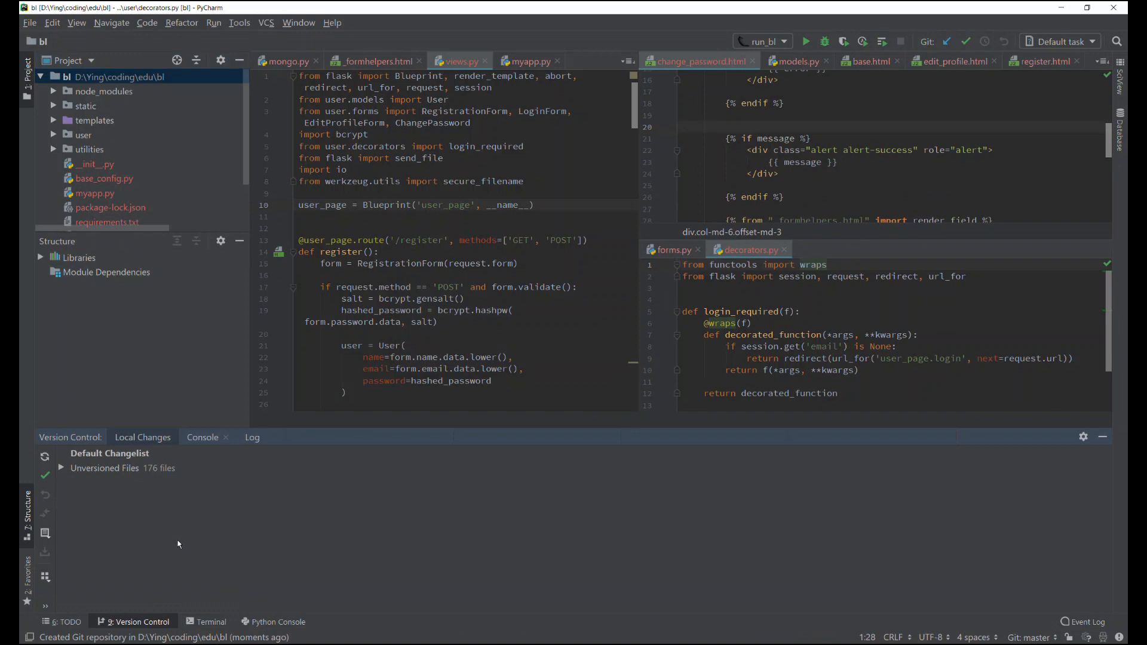
pyautogui.click(62, 467)
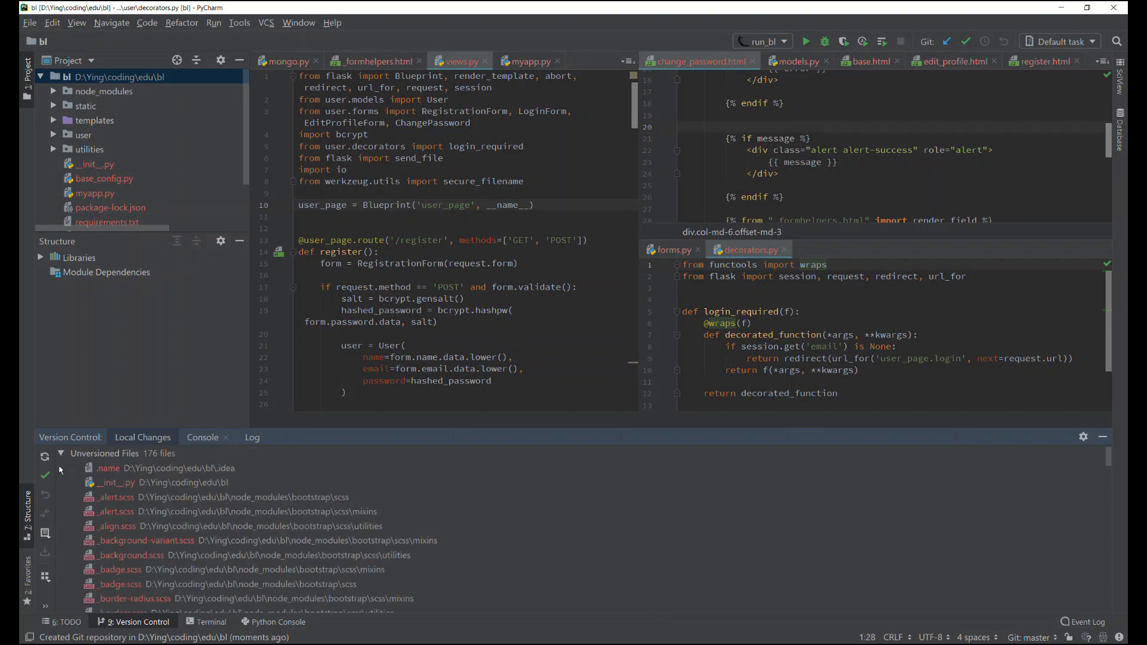
pyautogui.click(61, 453)
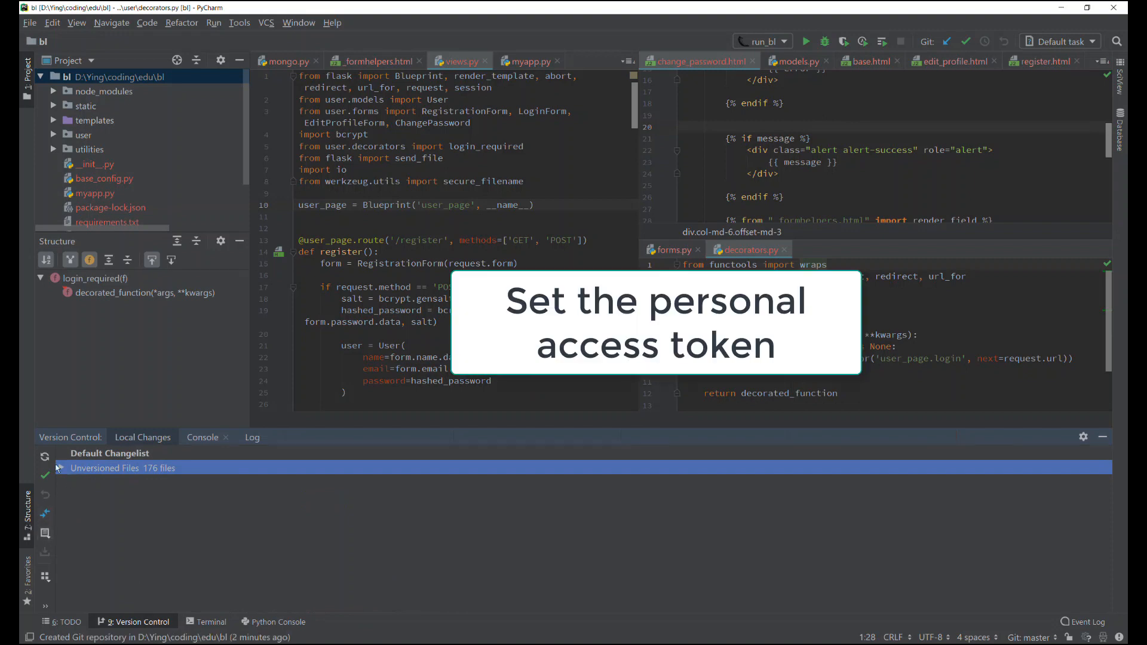
# Step: Edit the gitlab.com server entry and launch GitLab's personal access token page
pyautogui.click(30, 23)
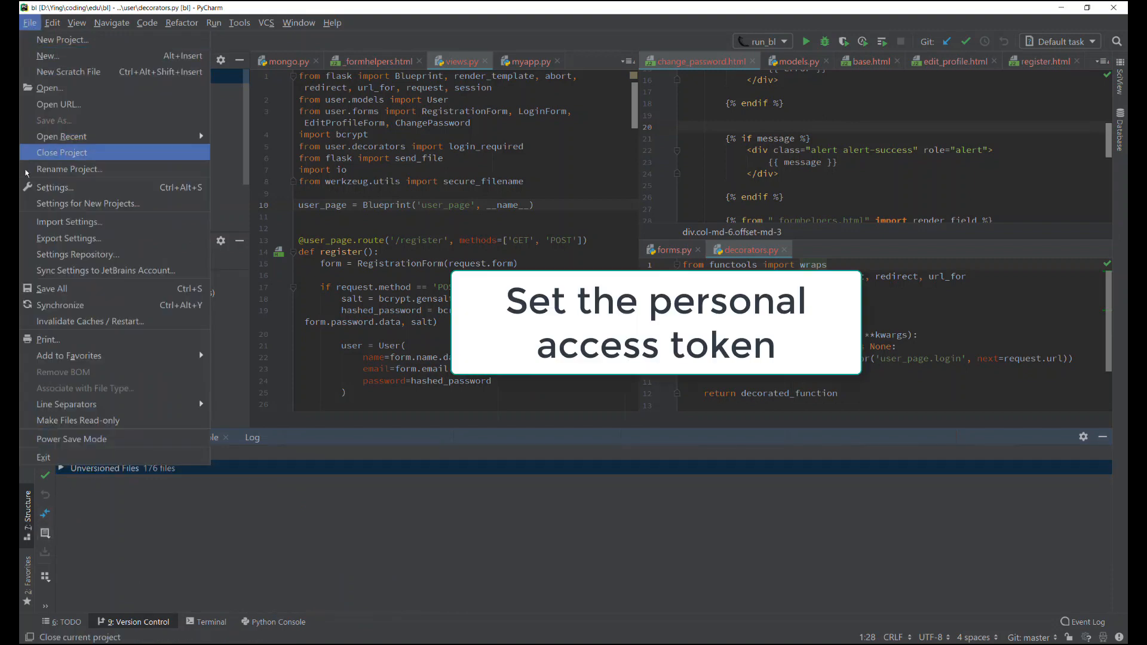
pyautogui.moveTo(53, 188)
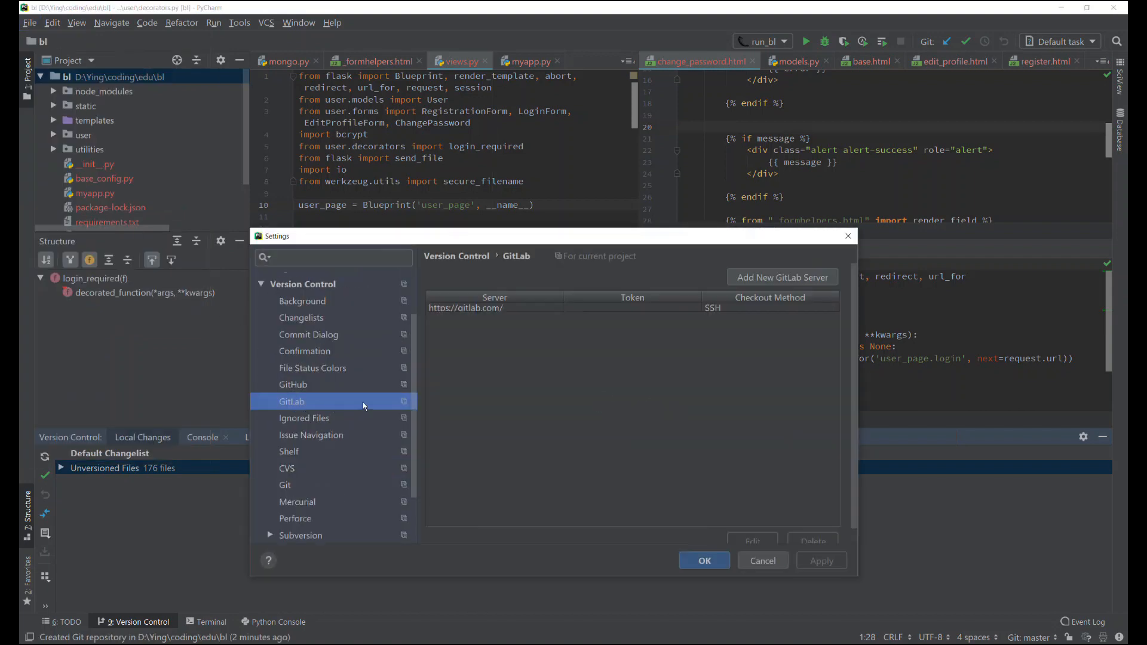
pyautogui.moveTo(521, 389)
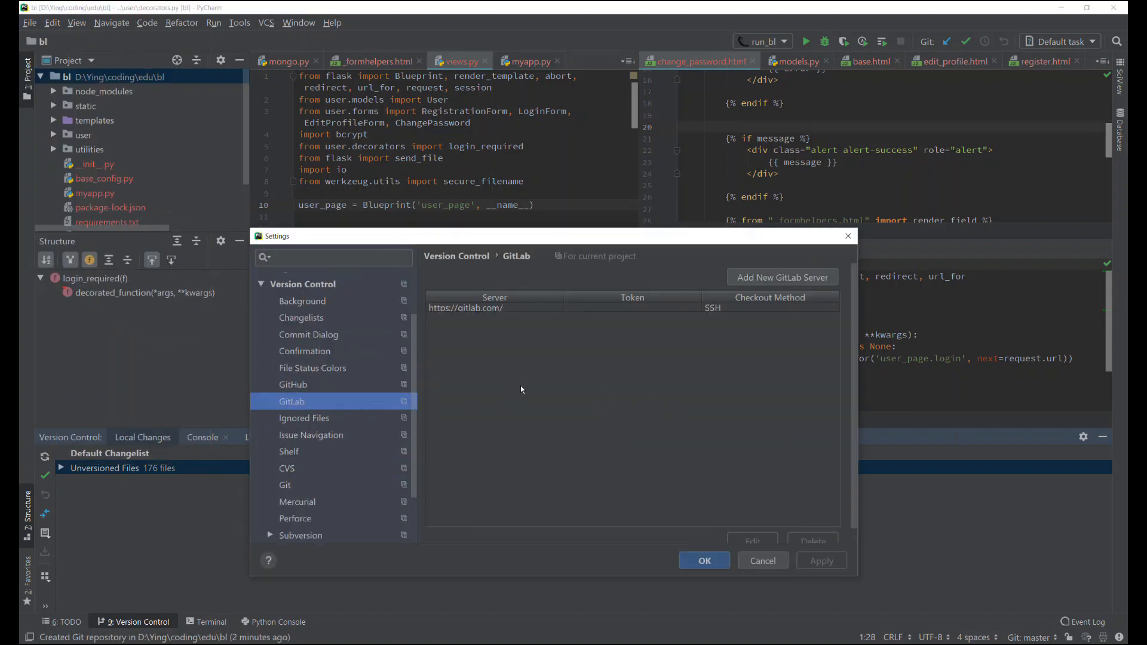
pyautogui.moveTo(736, 310)
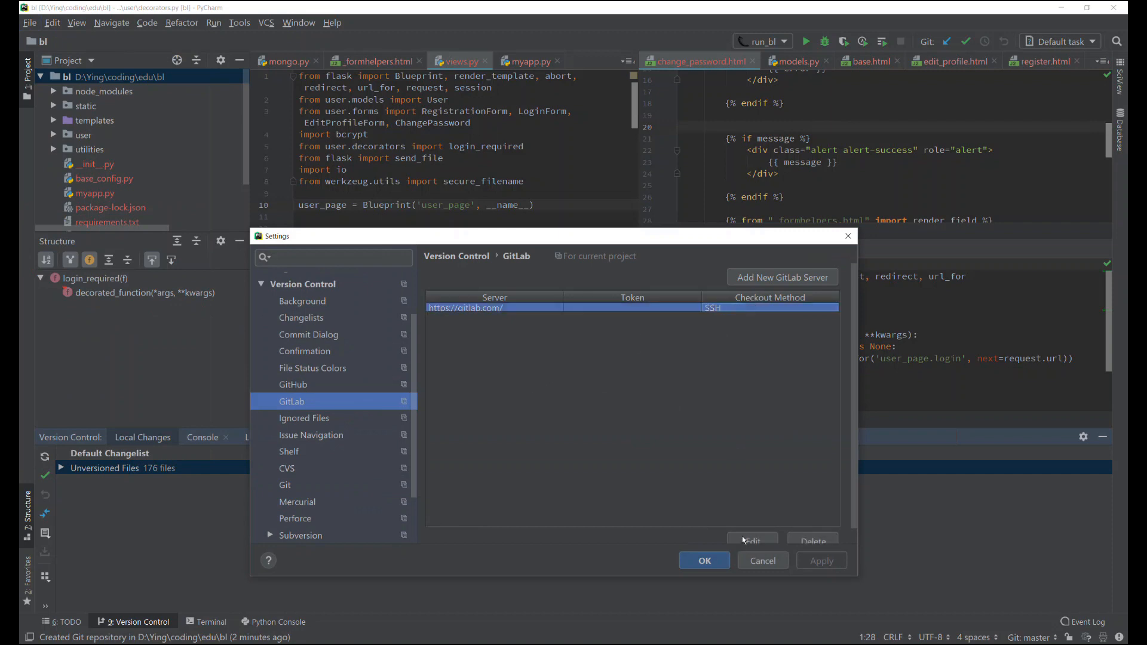
pyautogui.click(752, 542)
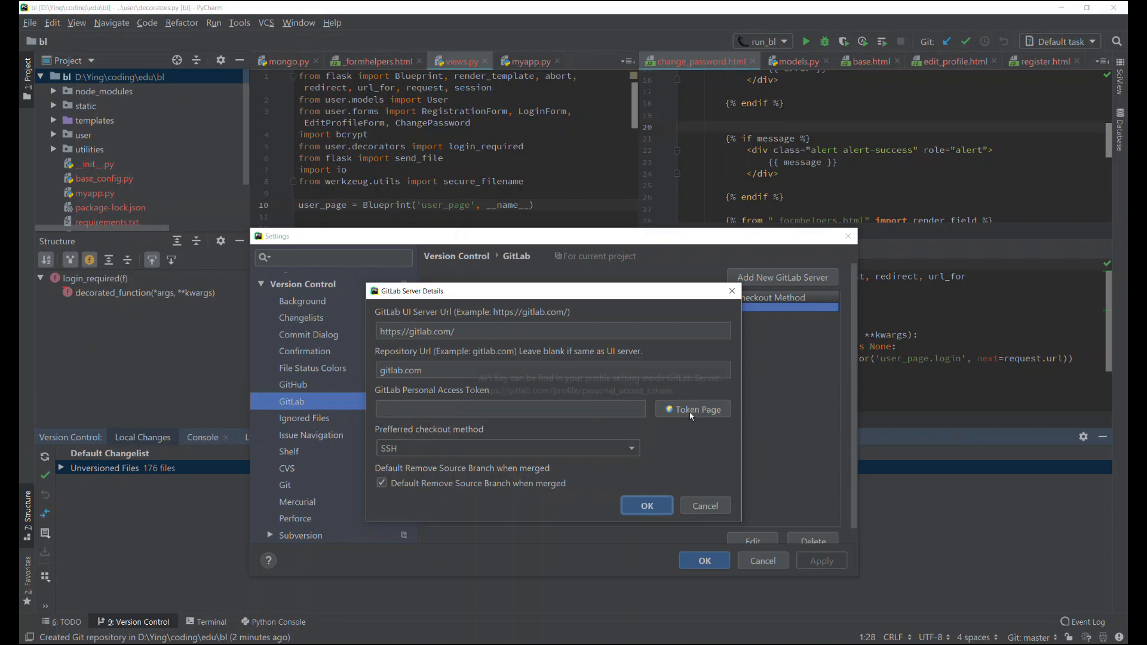
pyautogui.click(692, 408)
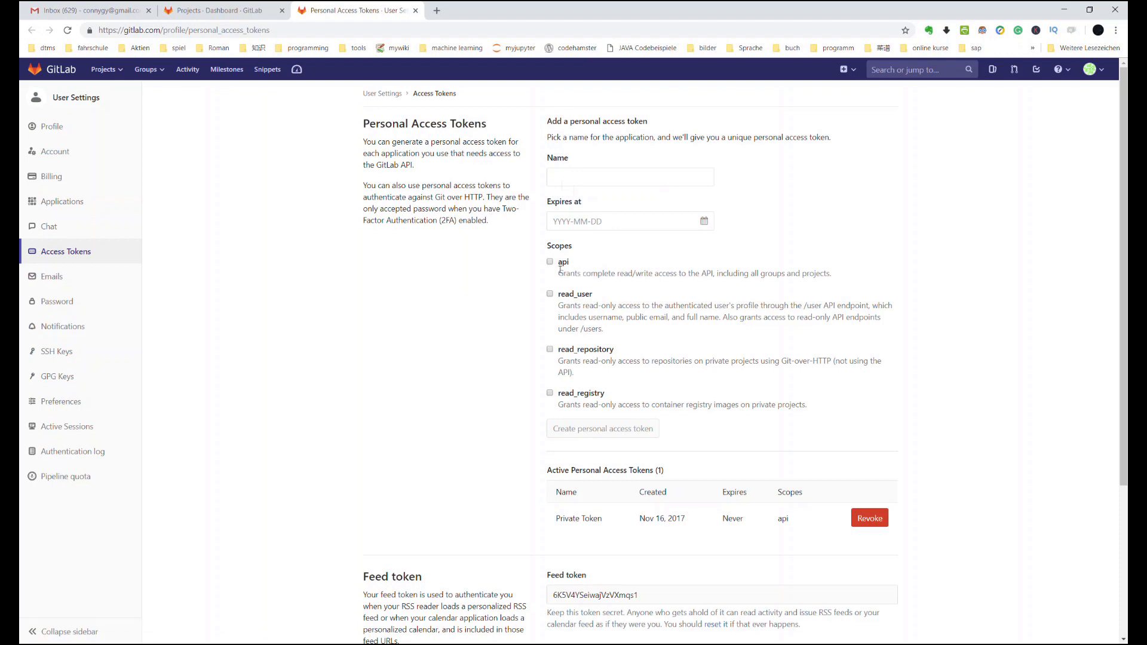
# Step: Name the new personal access token 'connygy' under Access Tokens
pyautogui.click(549, 262)
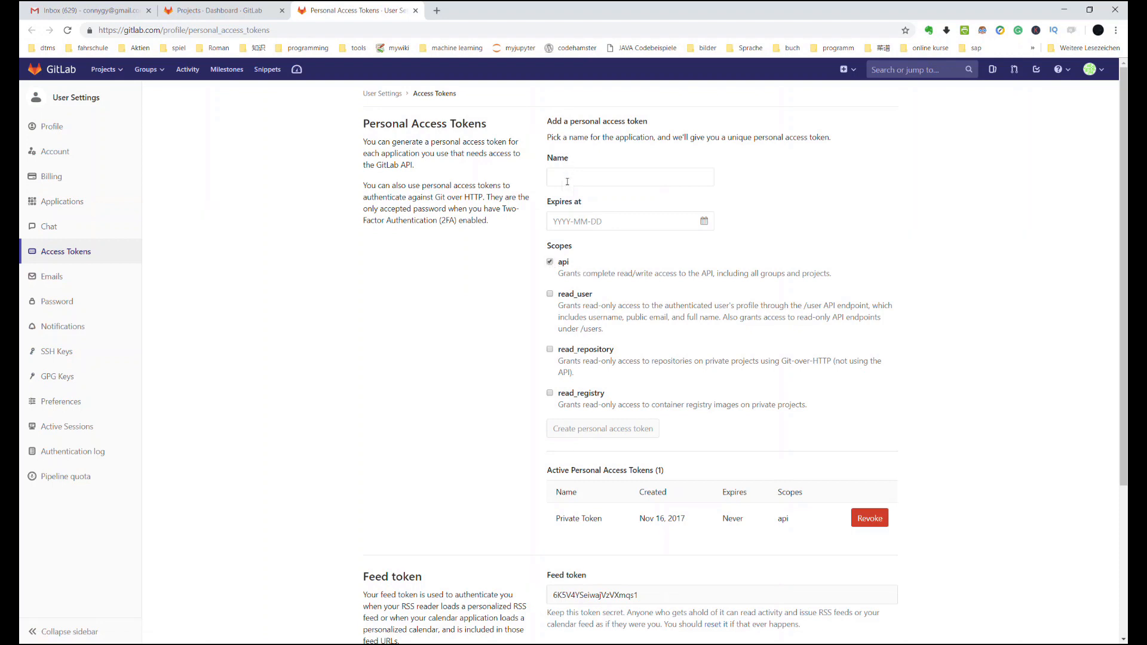
pyautogui.click(630, 177)
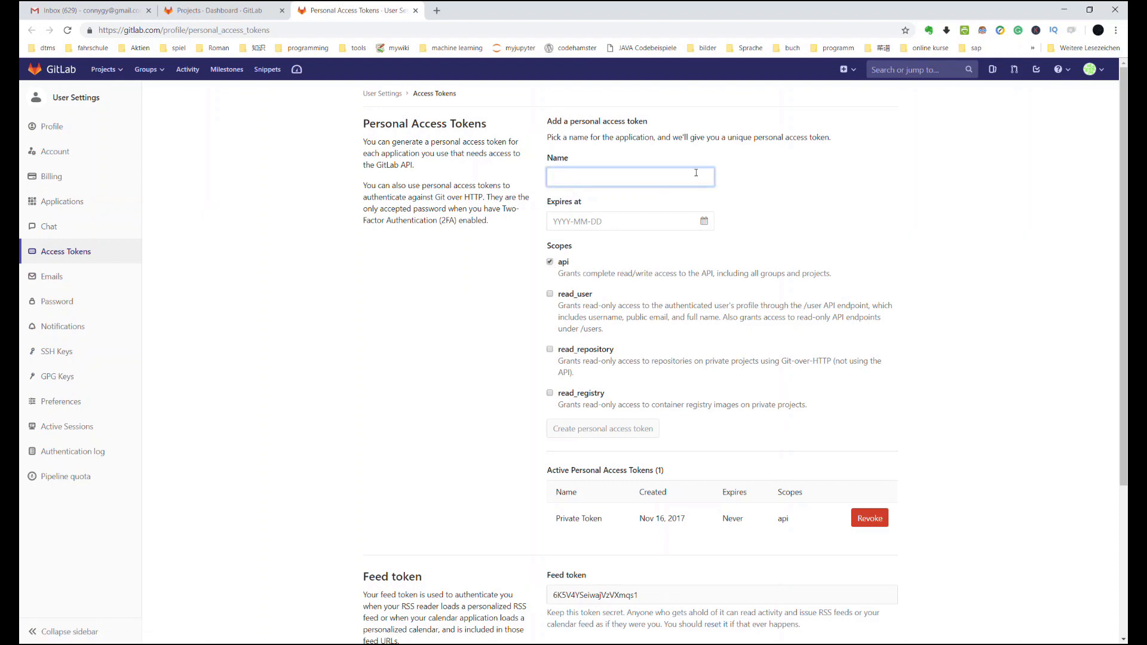
pyautogui.write('cc')
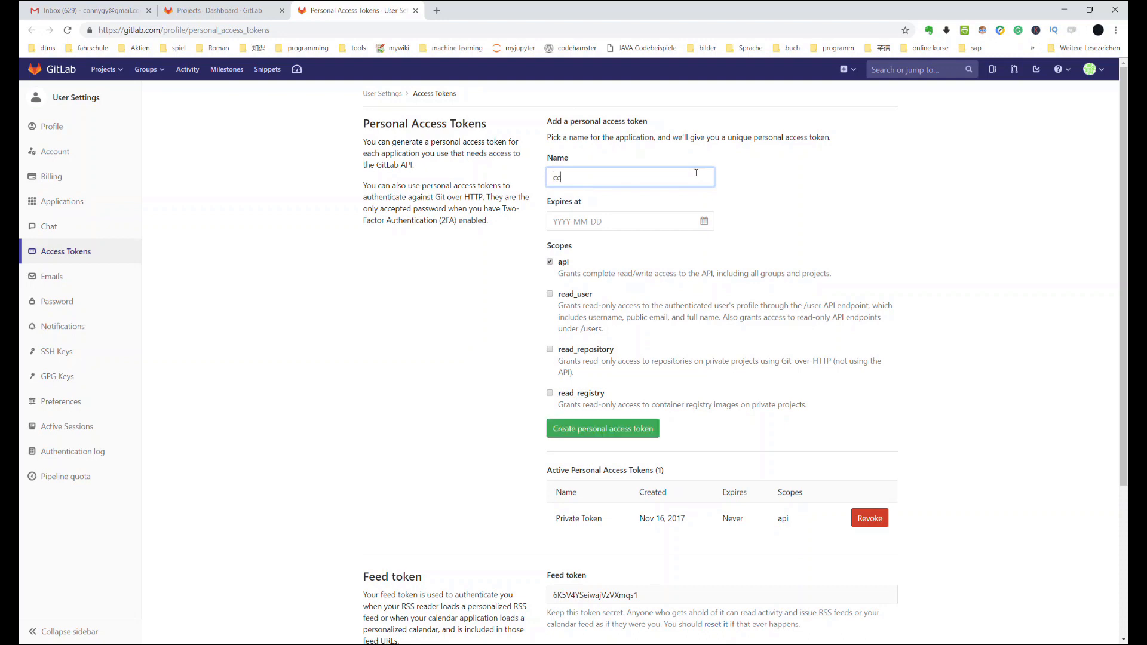
pyautogui.write('conny')
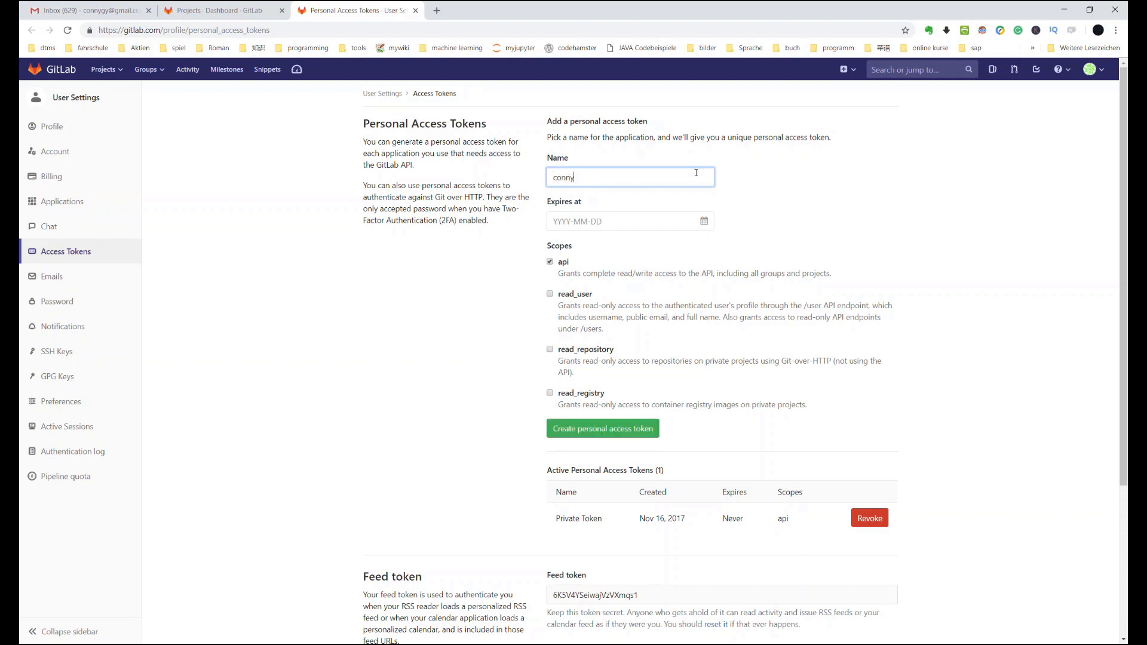
pyautogui.write('gy')
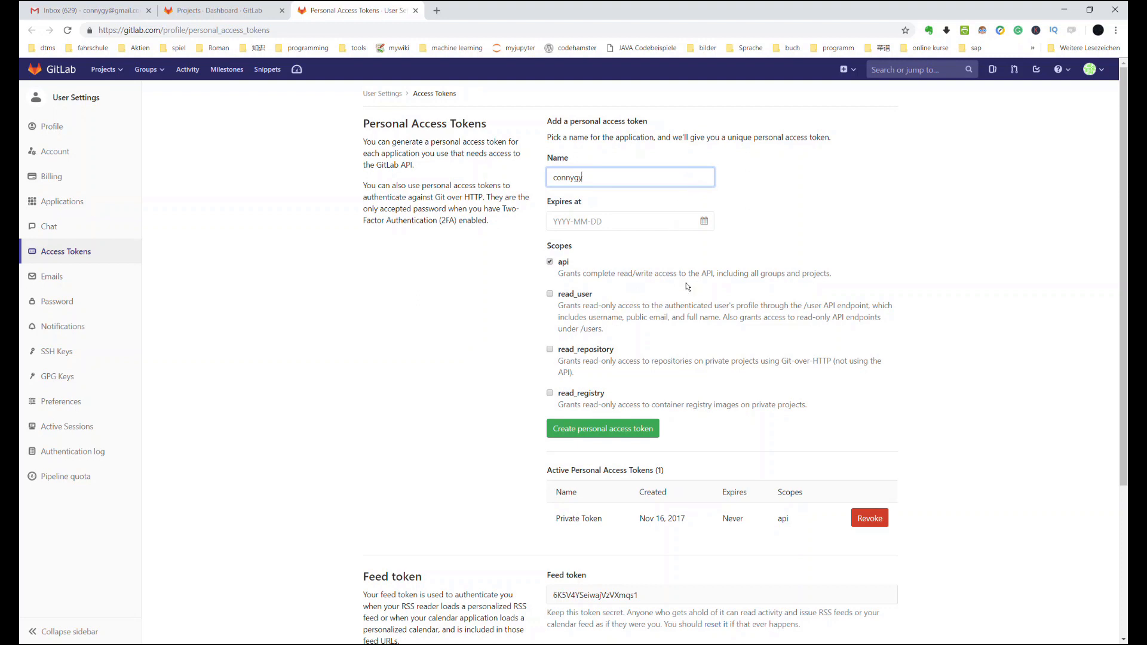
# Step: Create the api-scoped personal access token and reveal its secret value
pyautogui.click(602, 427)
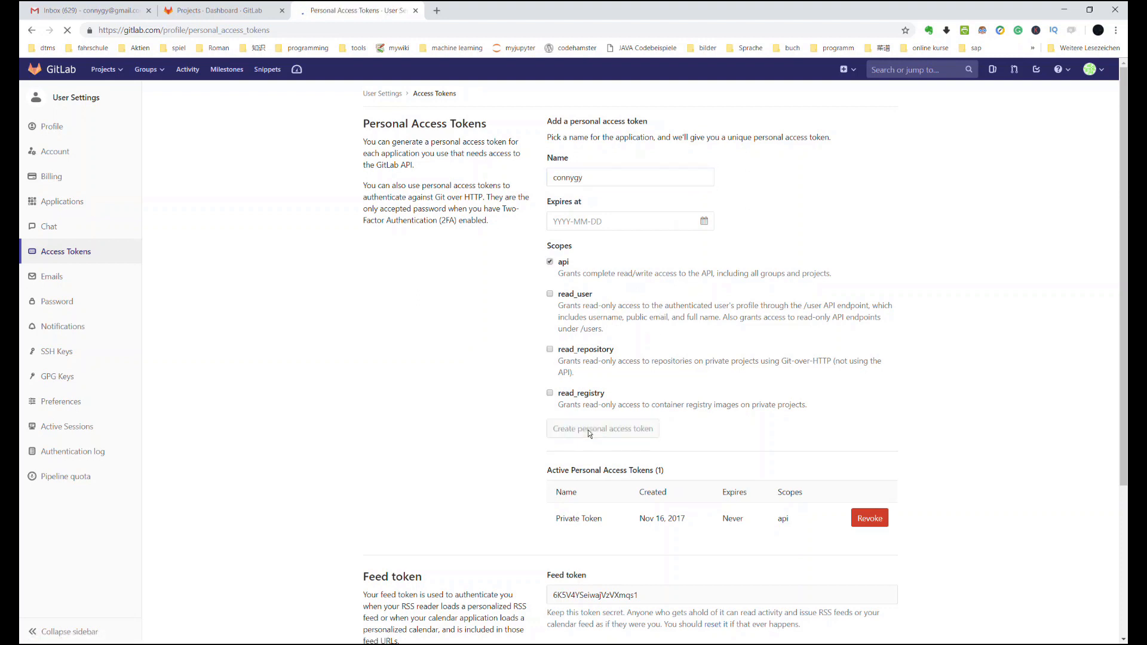
pyautogui.click(602, 428)
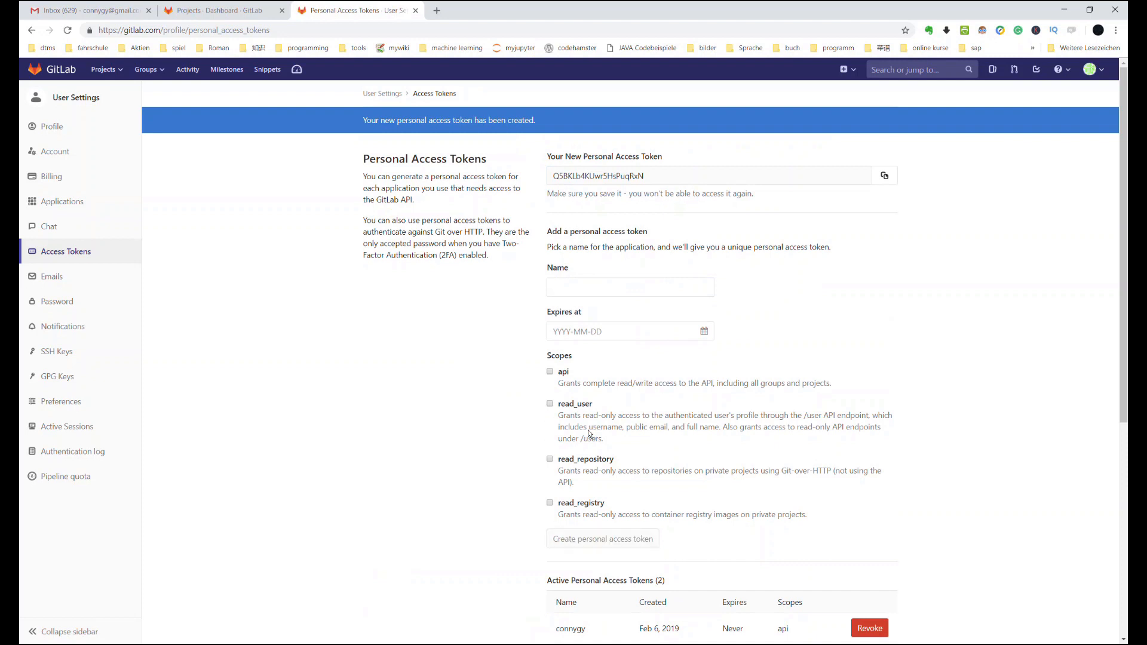
pyautogui.scroll(-3)
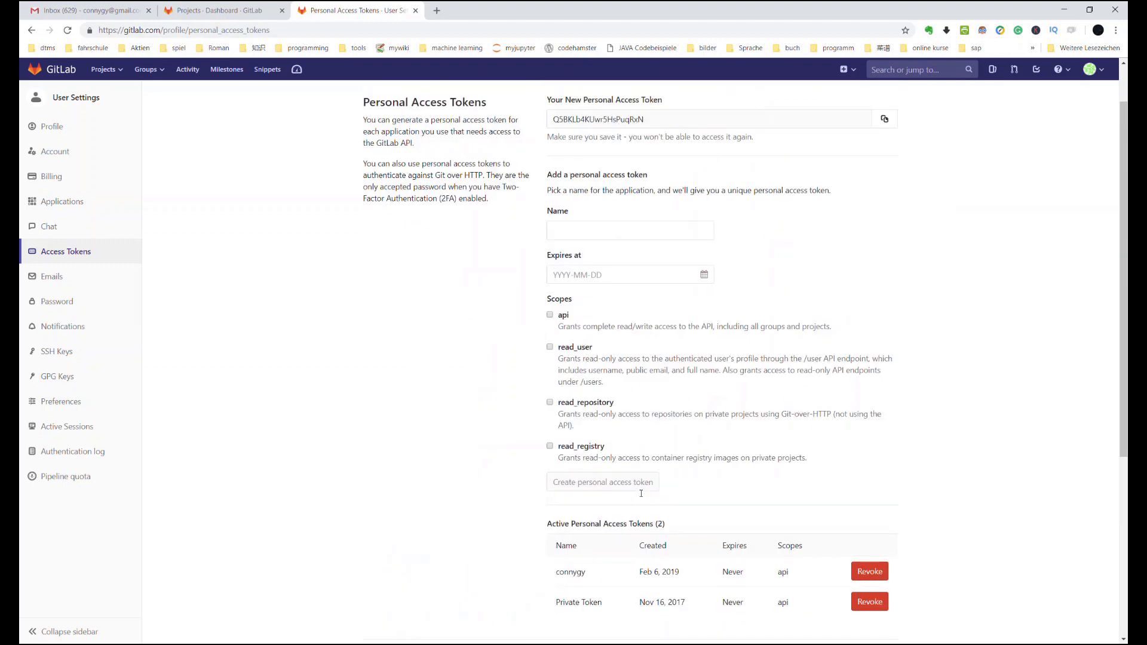
pyautogui.click(602, 481)
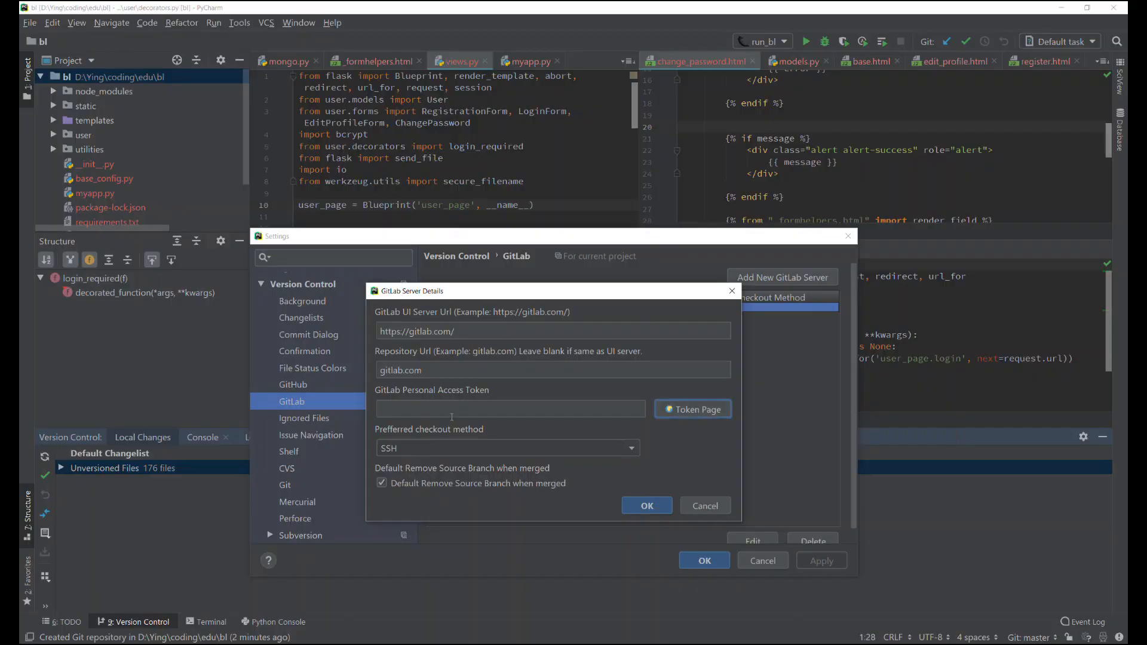
# Step: Enter the new personal access token into the GitLab server details
pyautogui.click(510, 409)
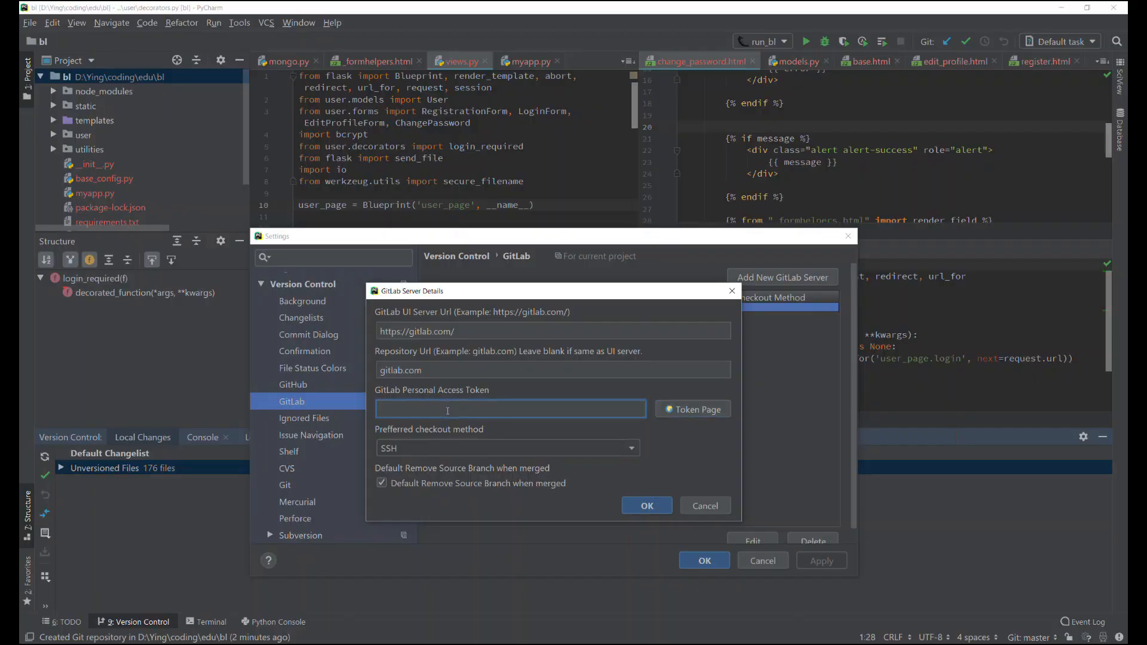
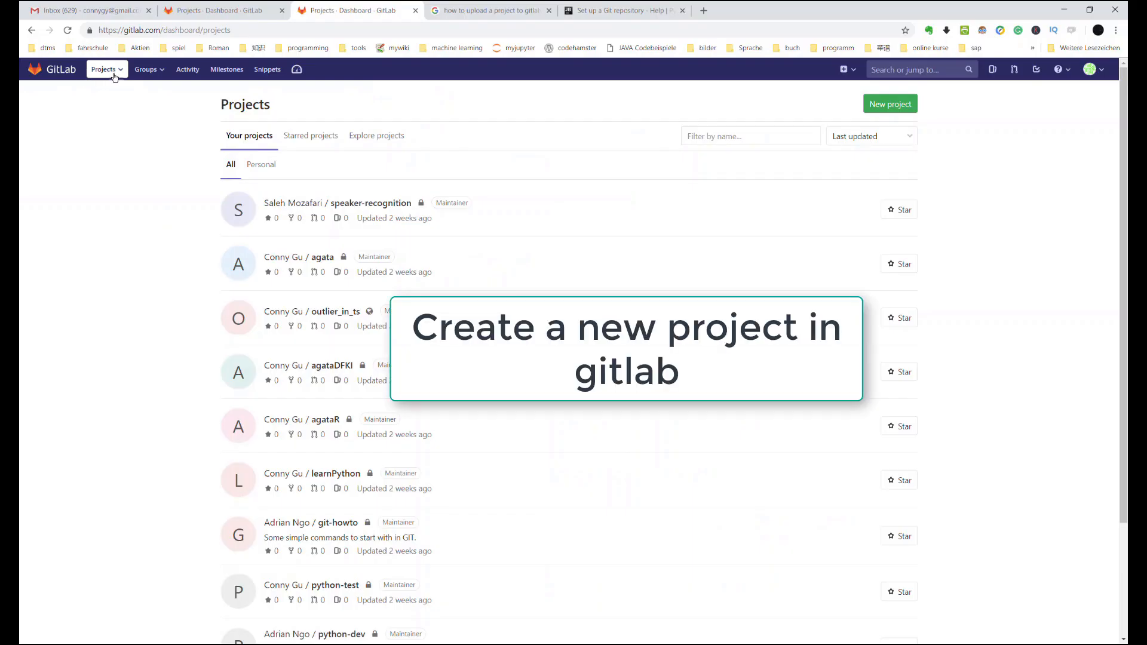
# Step: Start a new blank GitLab project and name it 'bl'
pyautogui.click(889, 103)
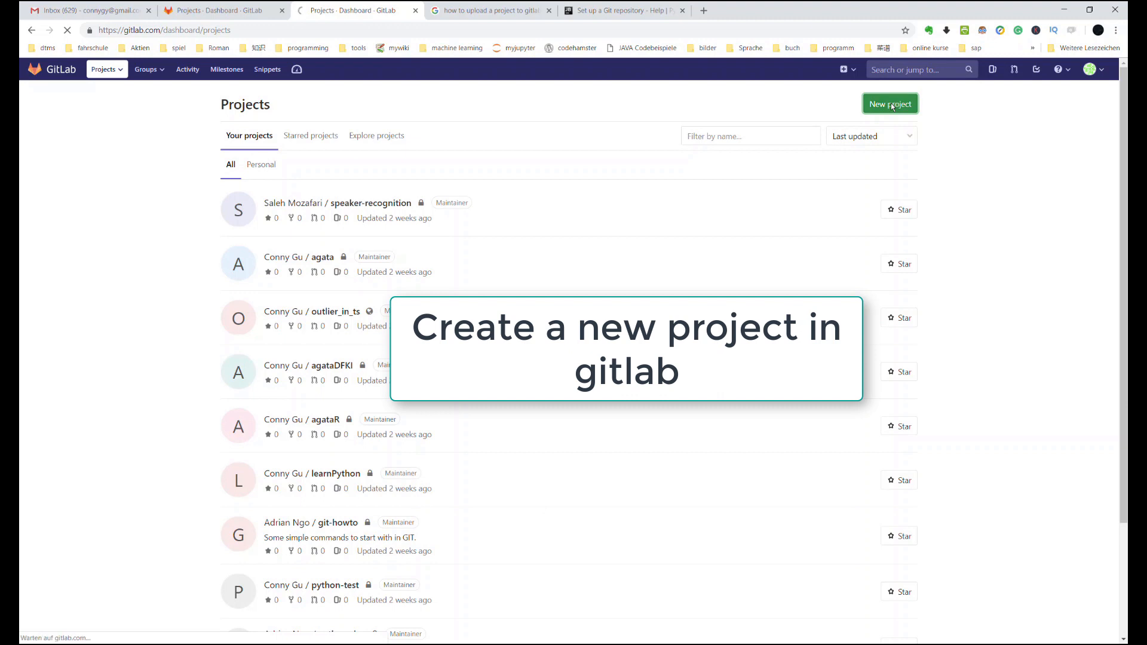
pyautogui.click(888, 102)
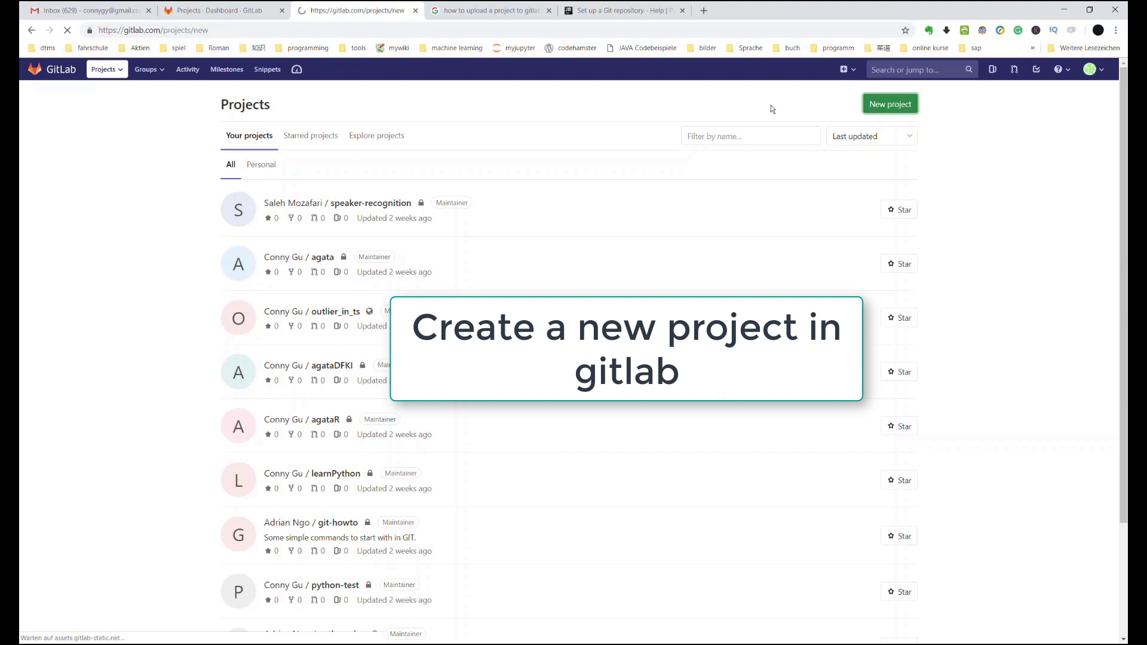
pyautogui.click(889, 103)
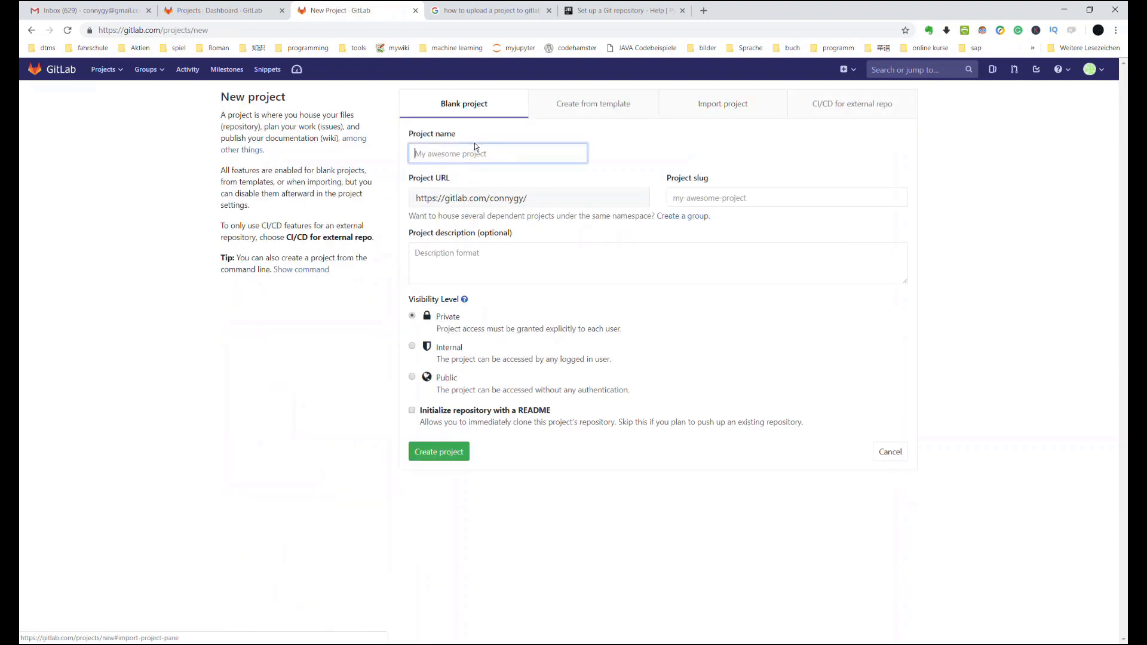
pyautogui.write('b')
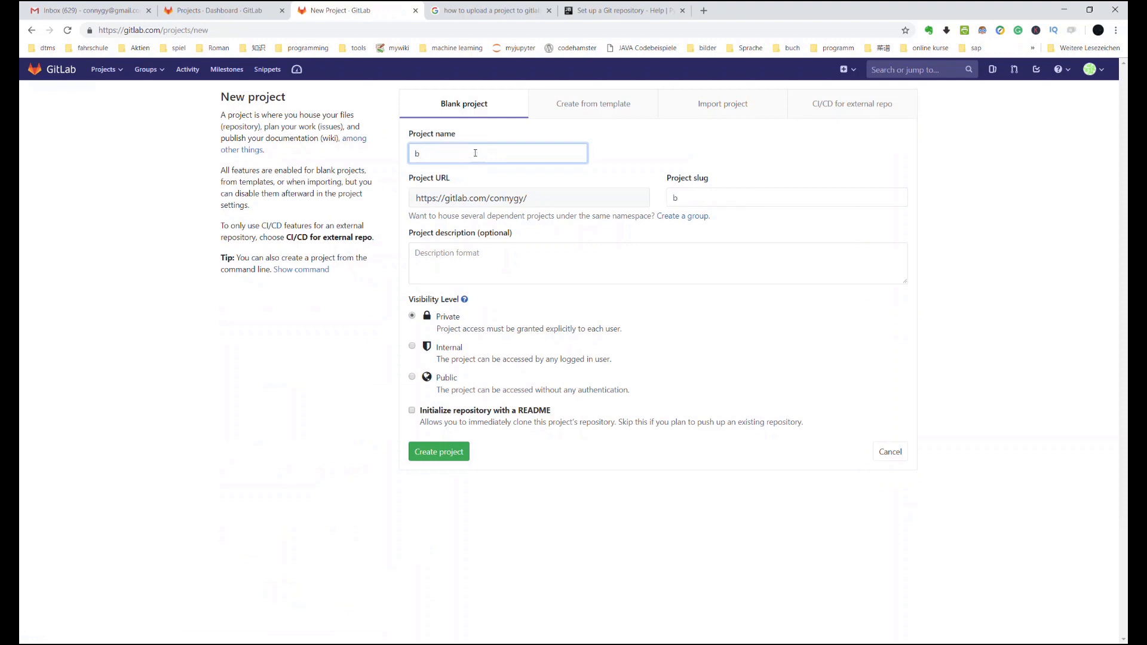
pyautogui.write('l')
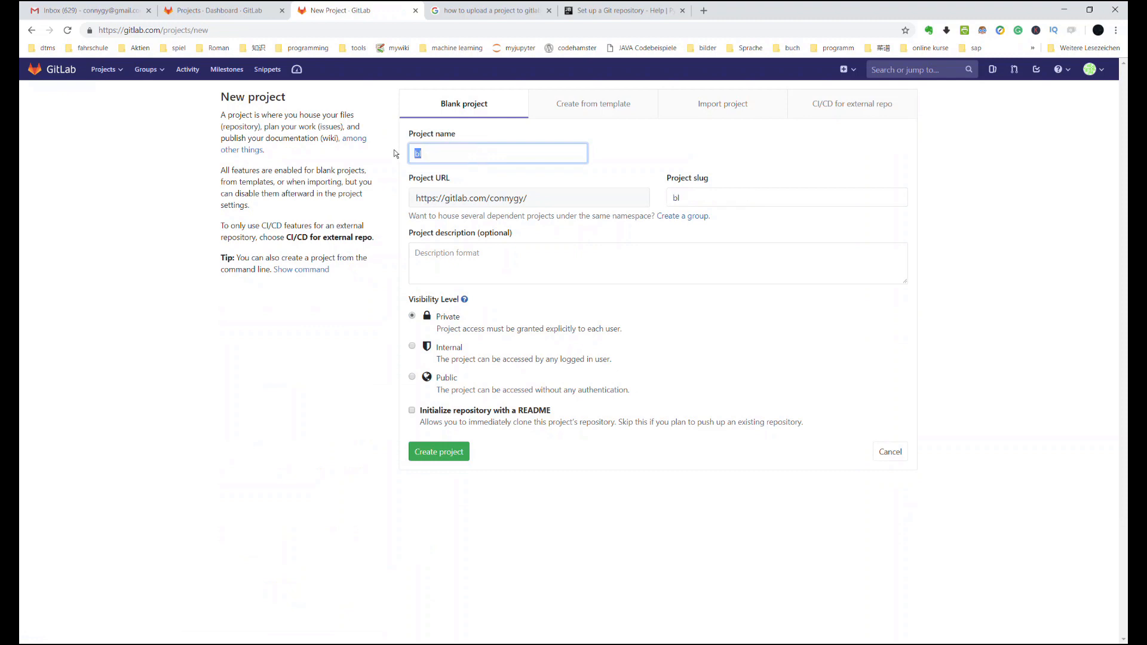
pyautogui.click(786, 197)
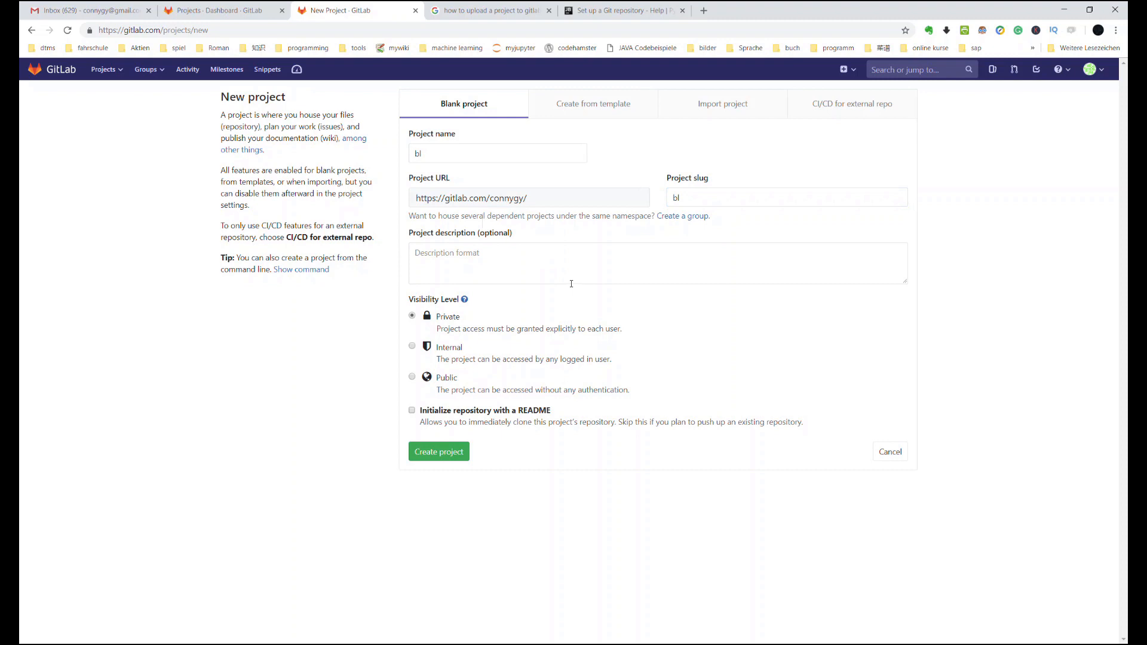
pyautogui.moveTo(572, 287)
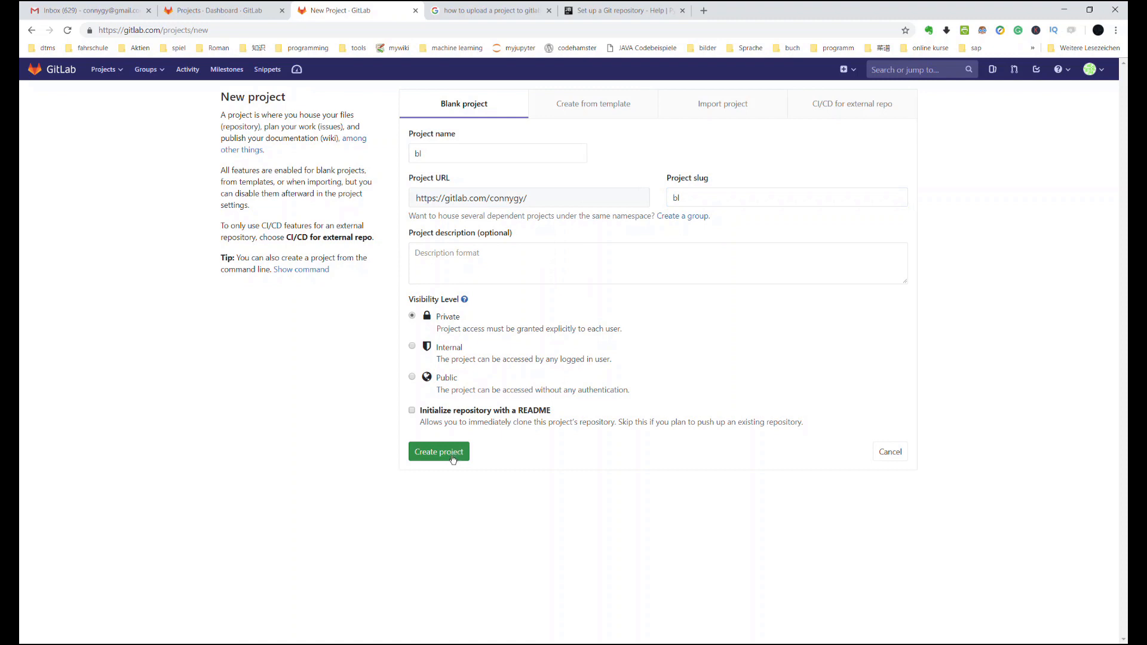
# Step: Create the private 'bl' project, landing on its empty repository page
pyautogui.click(438, 452)
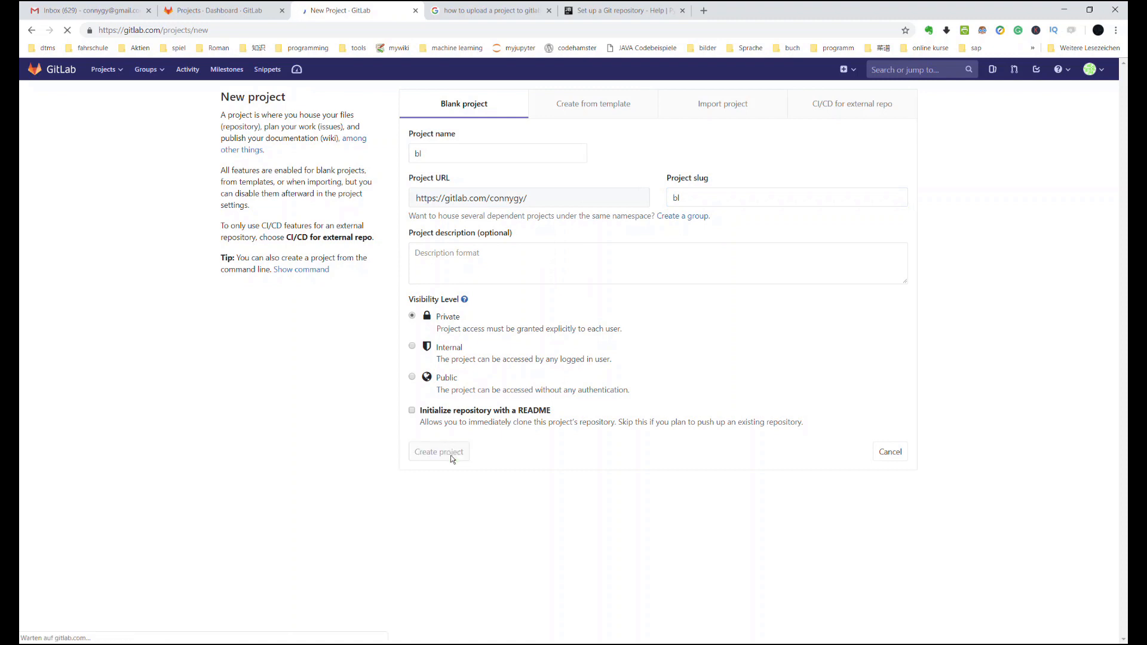
pyautogui.click(438, 452)
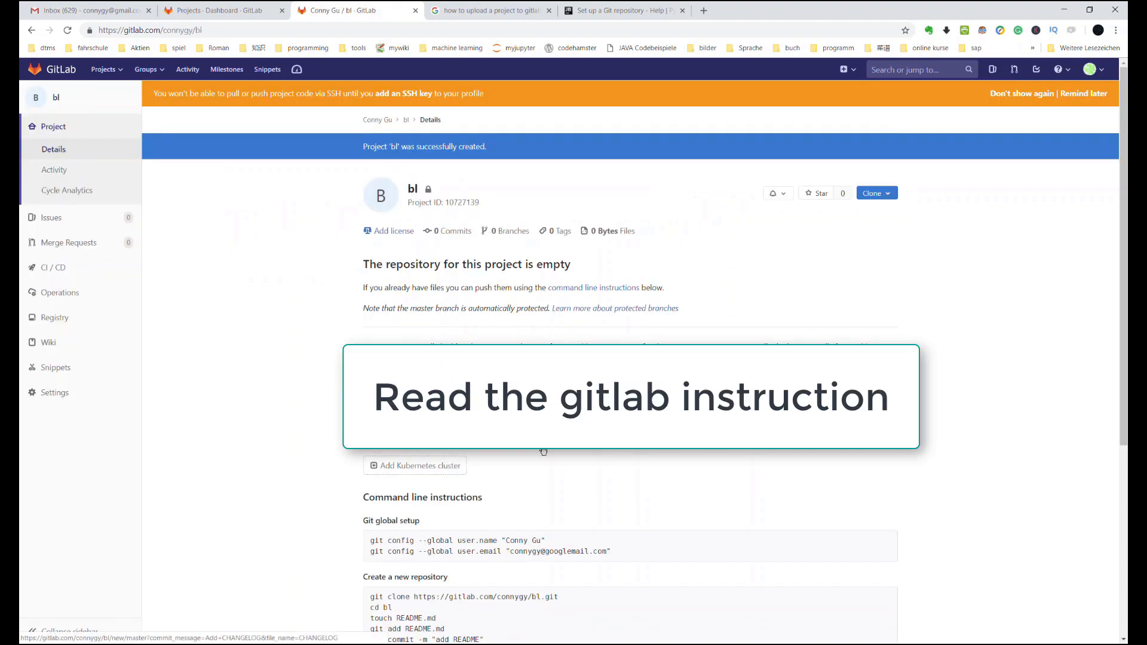
# Step: Select the two git config lines under Git global setup for copying
pyautogui.scroll(-3)
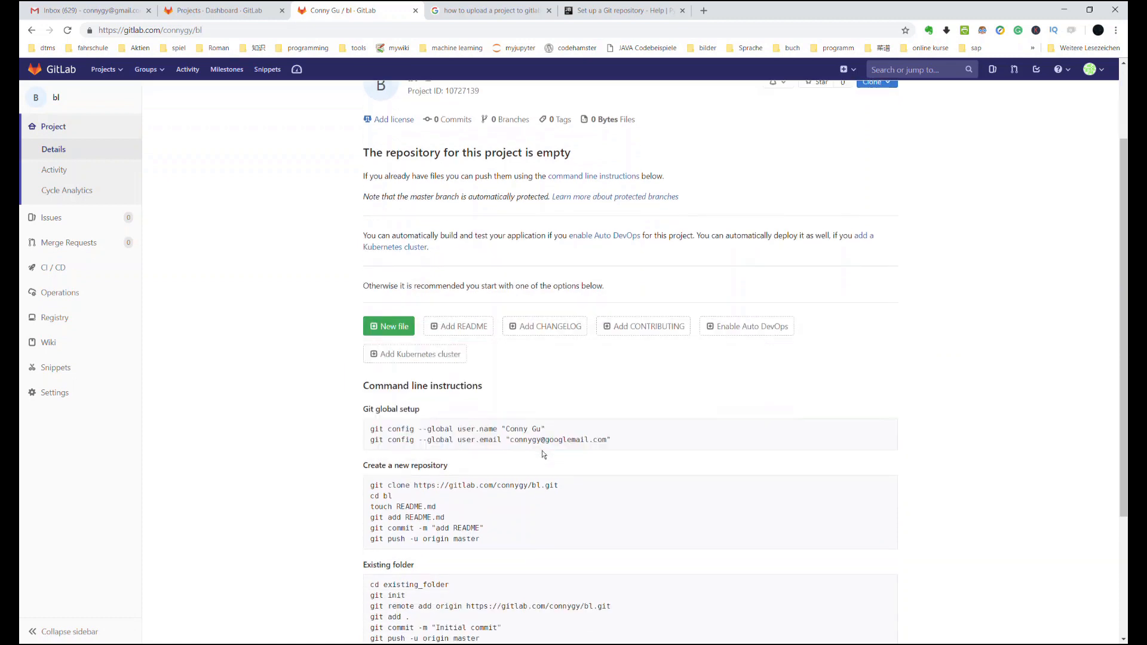
pyautogui.scroll(-3)
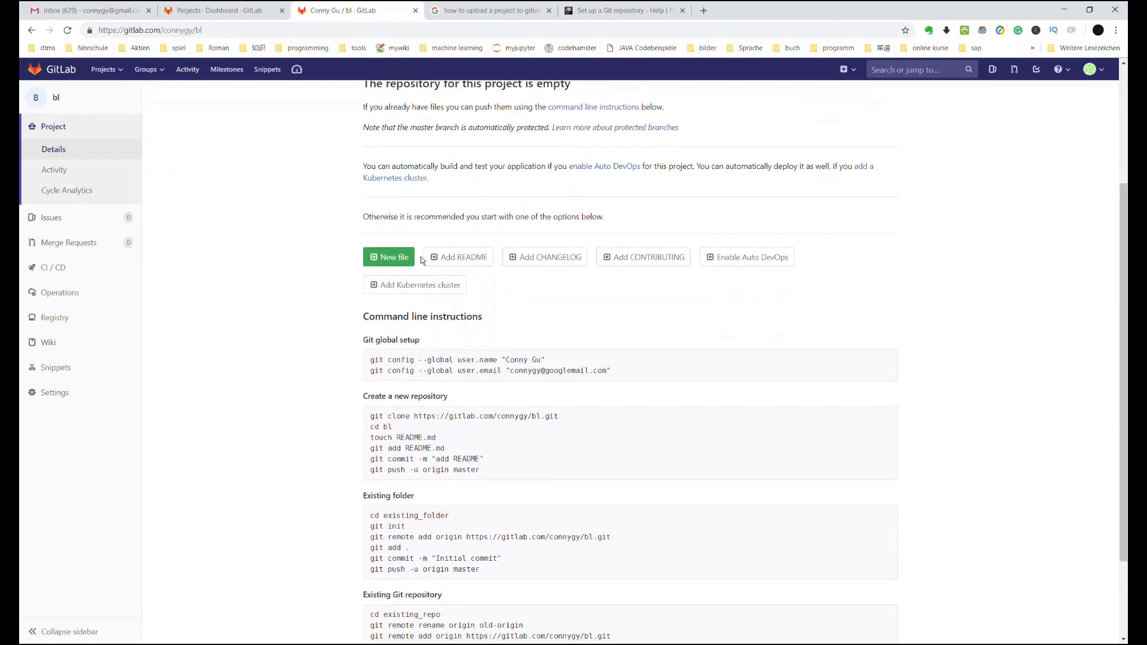
pyautogui.scroll(-3)
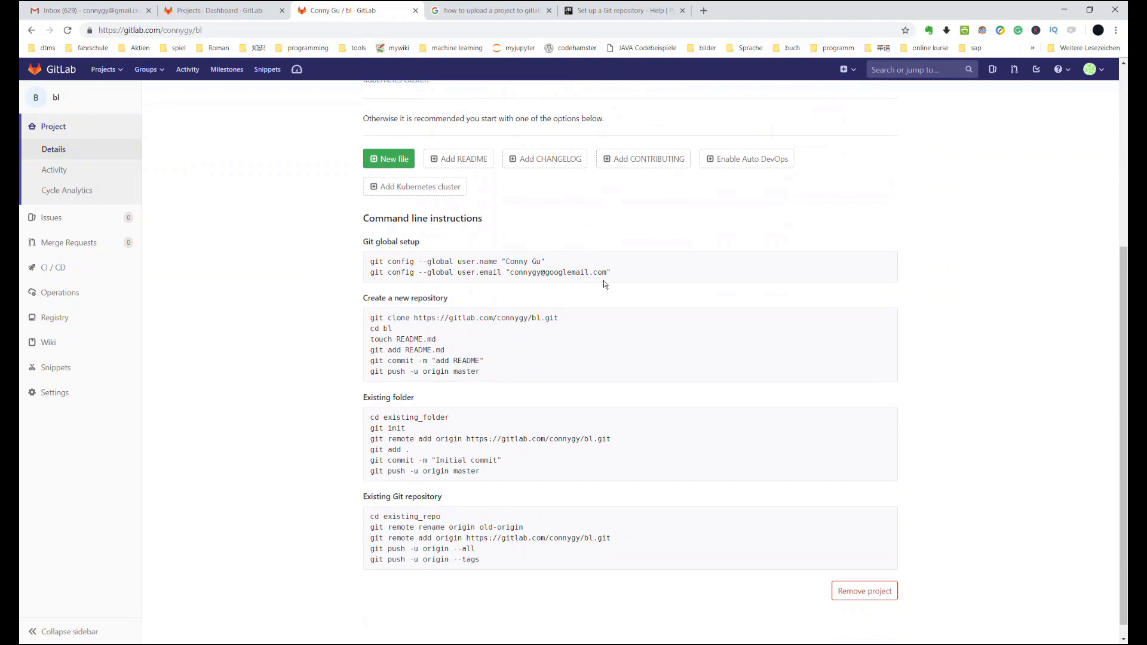
pyautogui.moveTo(370, 261); pyautogui.dragTo(610, 273)
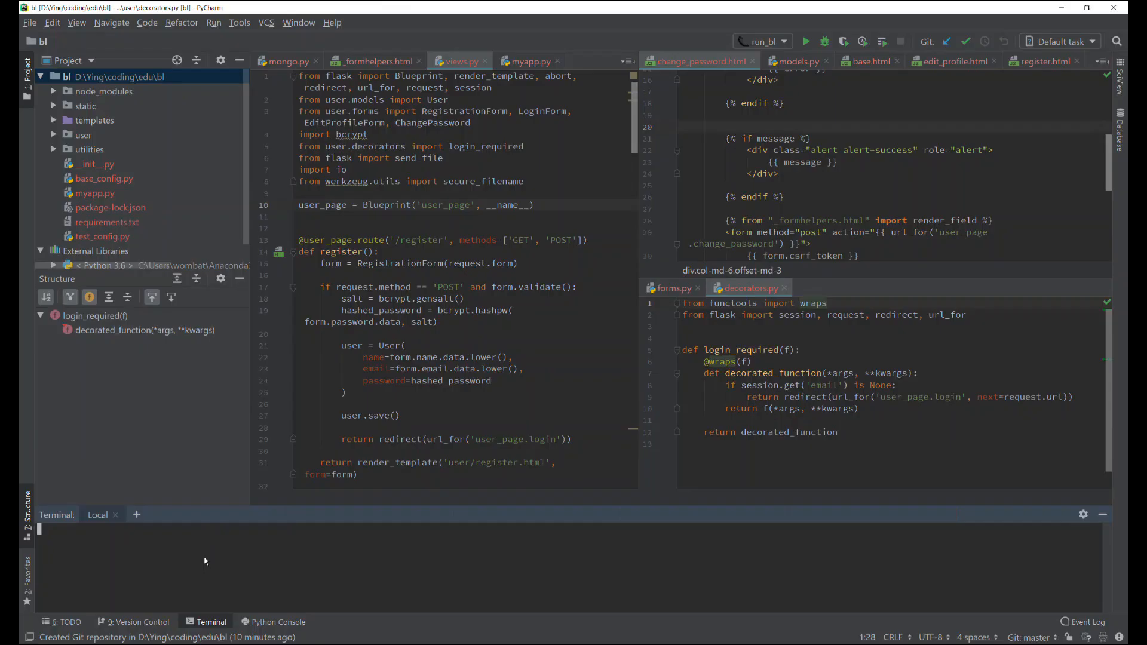
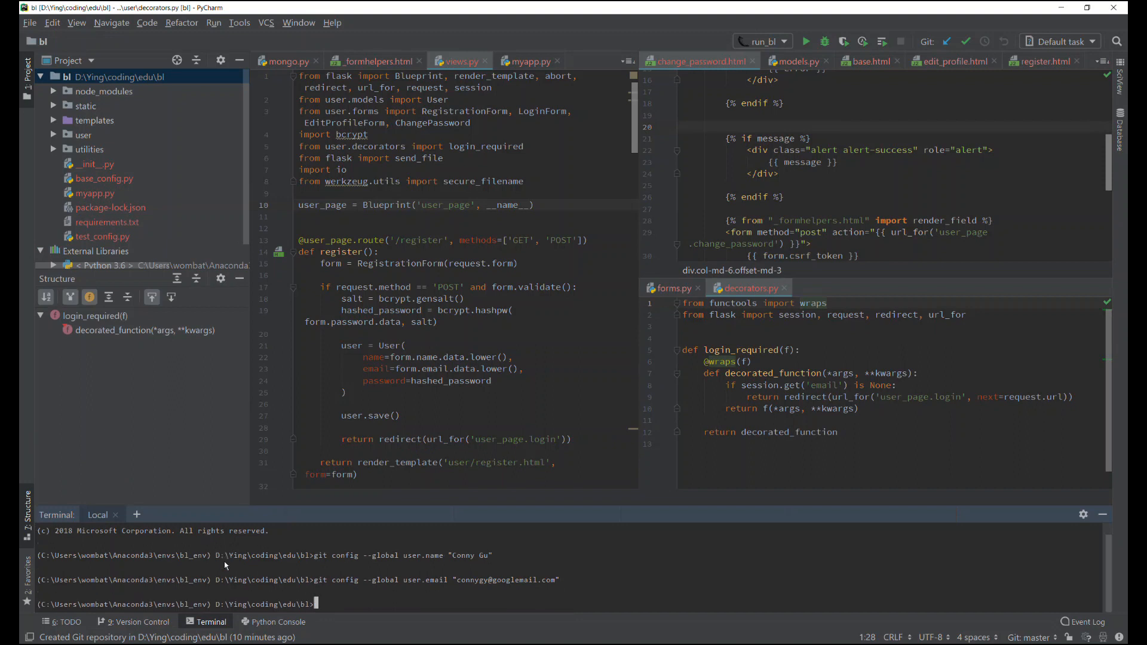
pyautogui.moveTo(329, 593)
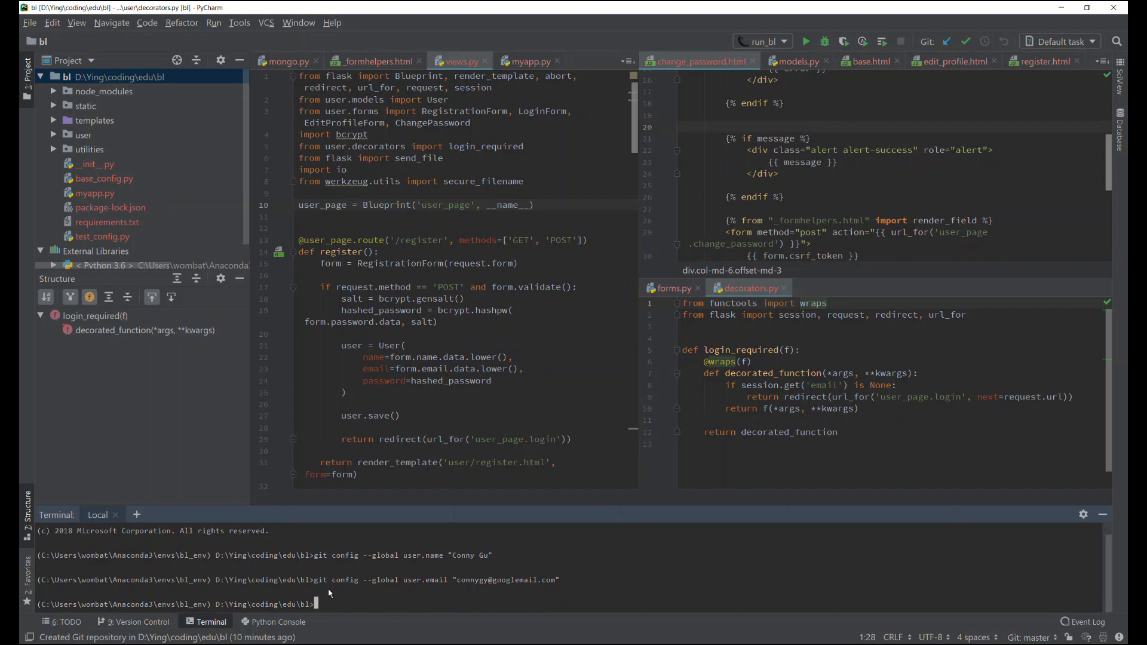
pyautogui.moveTo(380, 589)
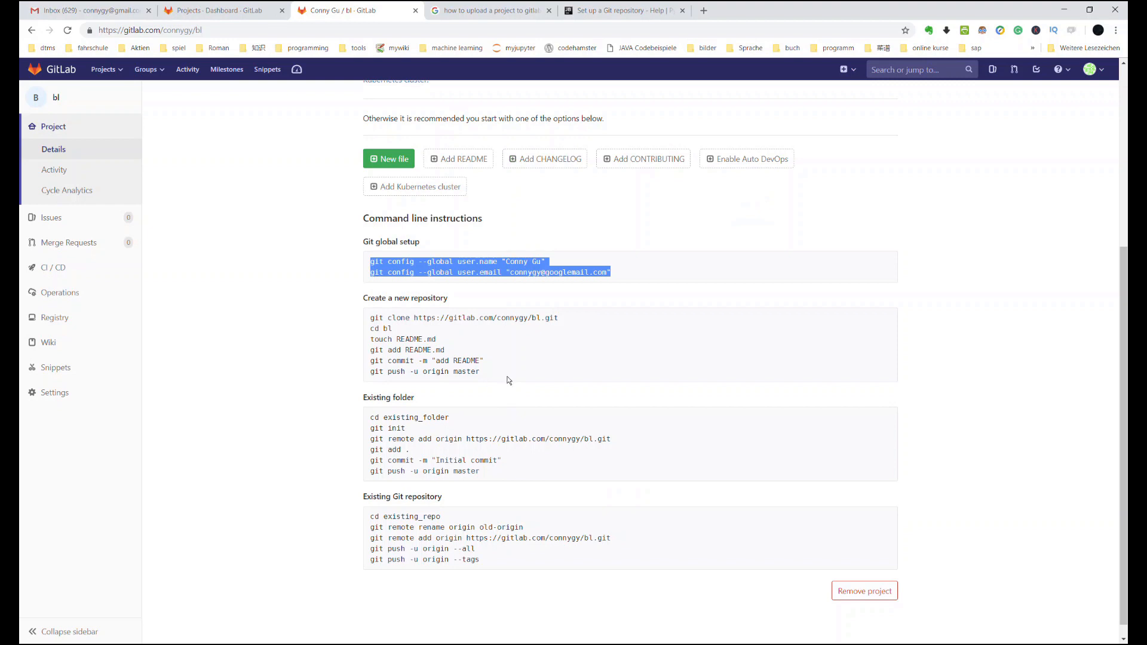
pyautogui.moveTo(483, 423)
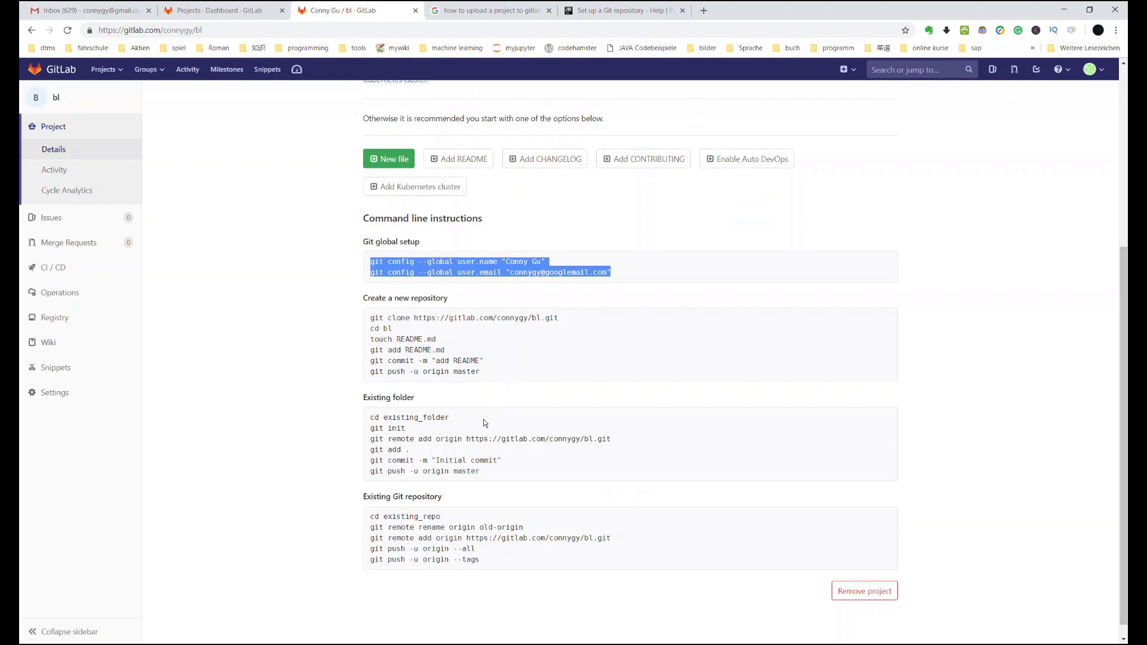
pyautogui.moveTo(418, 438)
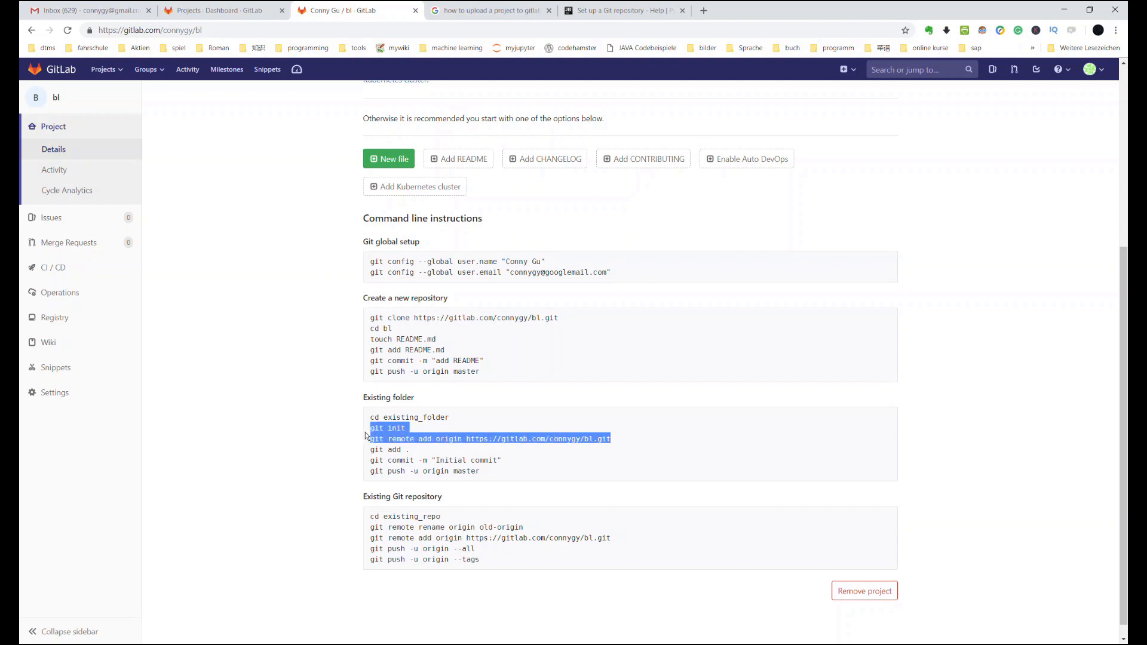
# Step: Copy the git remote add origin command for the bl repository via the context menu
pyautogui.rightClick(489, 438)
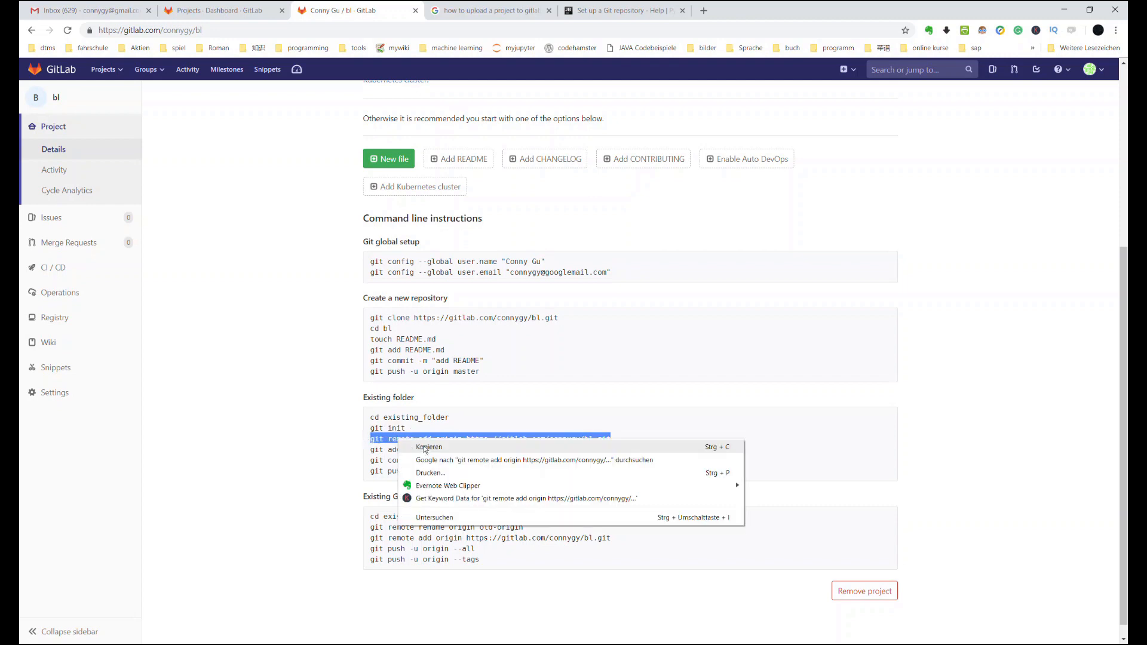
pyautogui.click(429, 446)
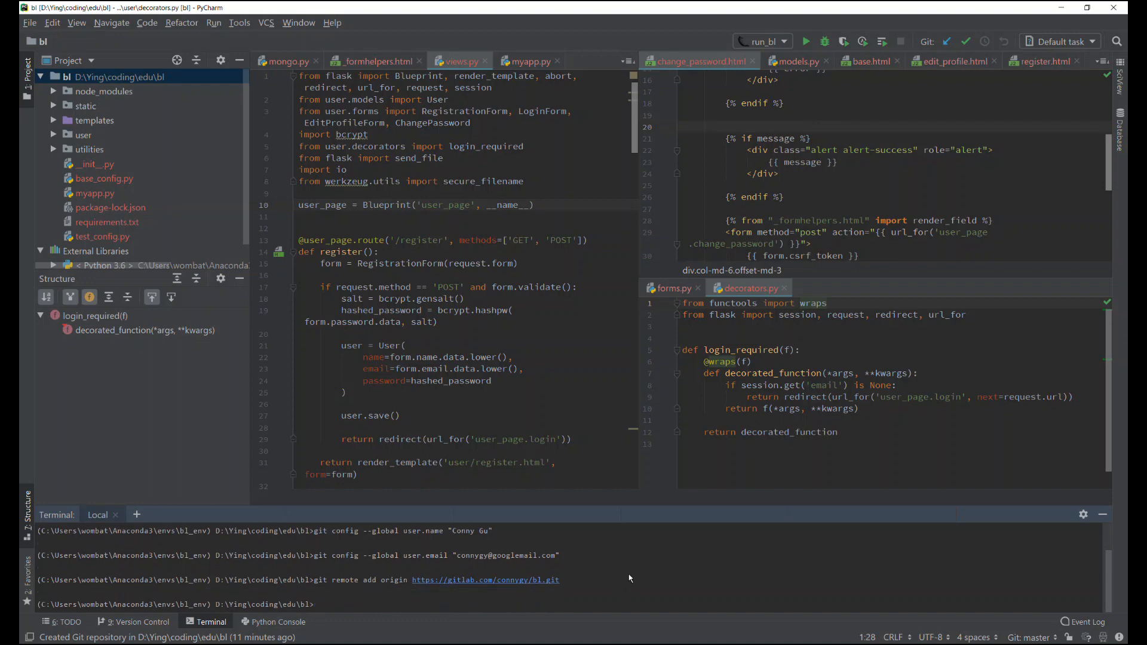
pyautogui.moveTo(672, 580)
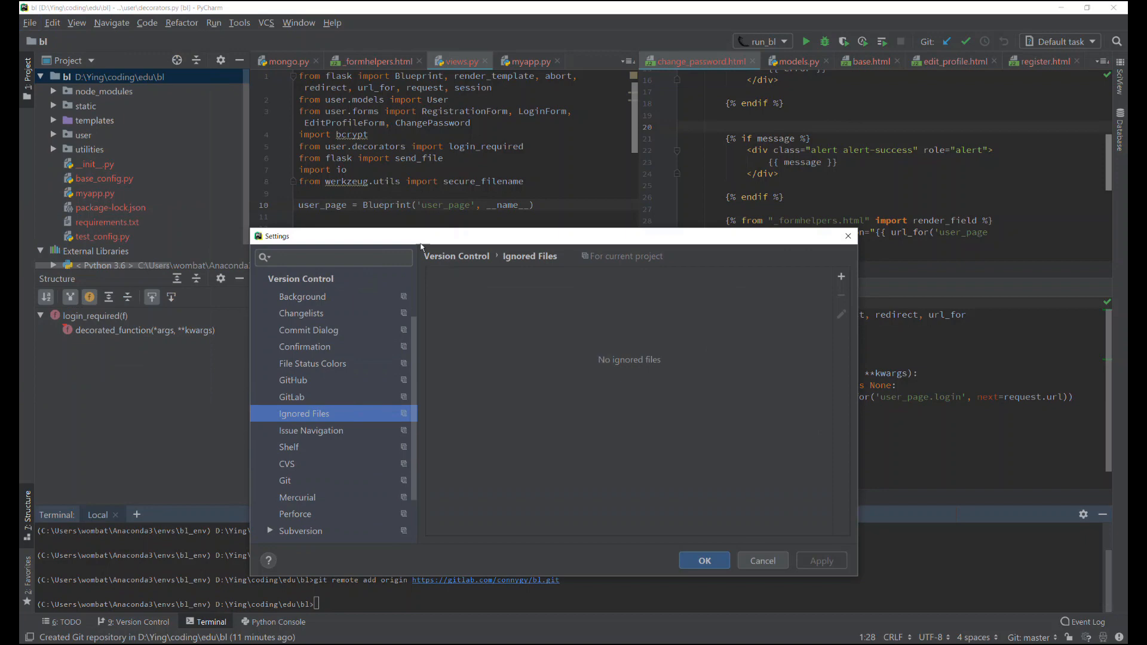
pyautogui.moveTo(369, 320)
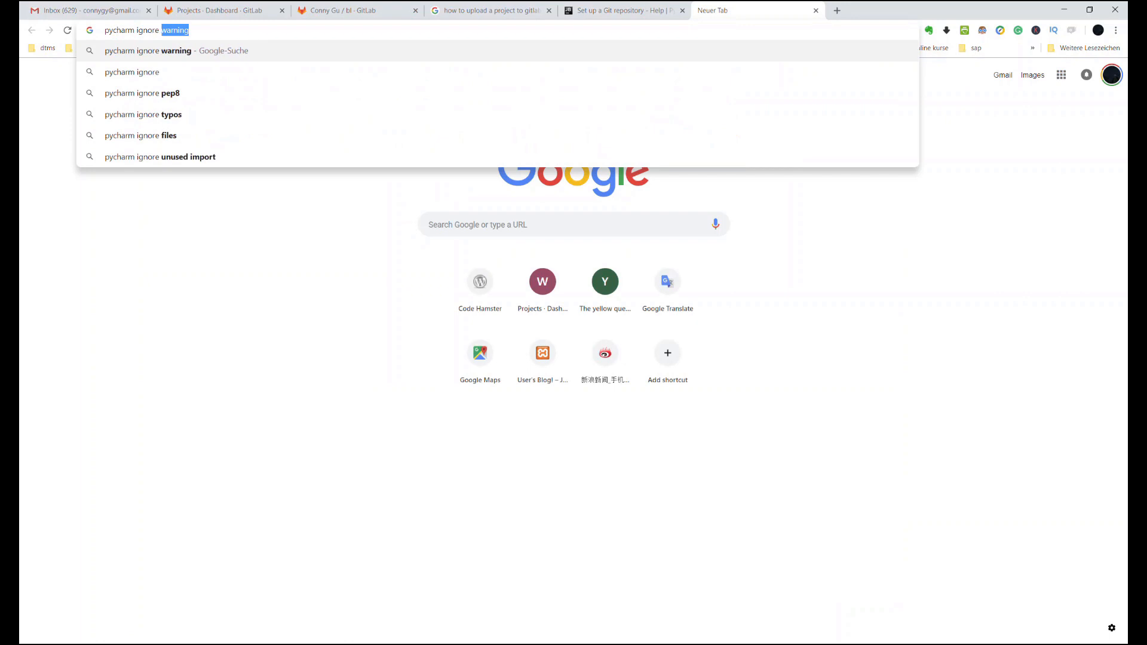
# Step: Search for PyCharm ignore files and scroll to the GitHub Gist .gitignore-global result
pyautogui.press('Backspace')
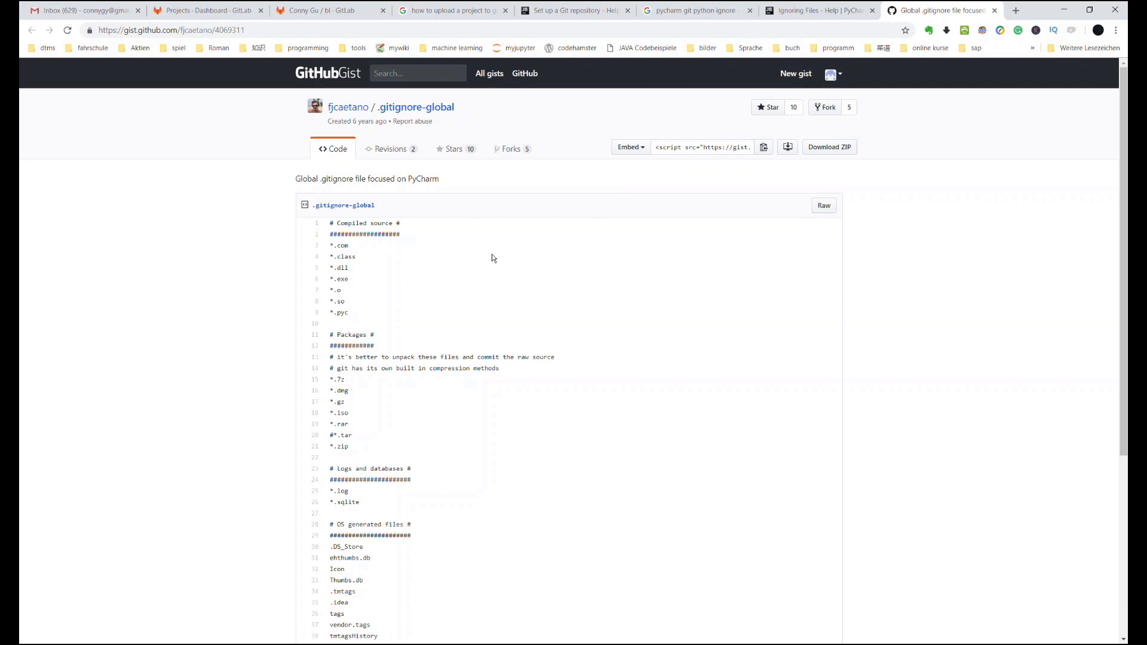
pyautogui.scroll(-3)
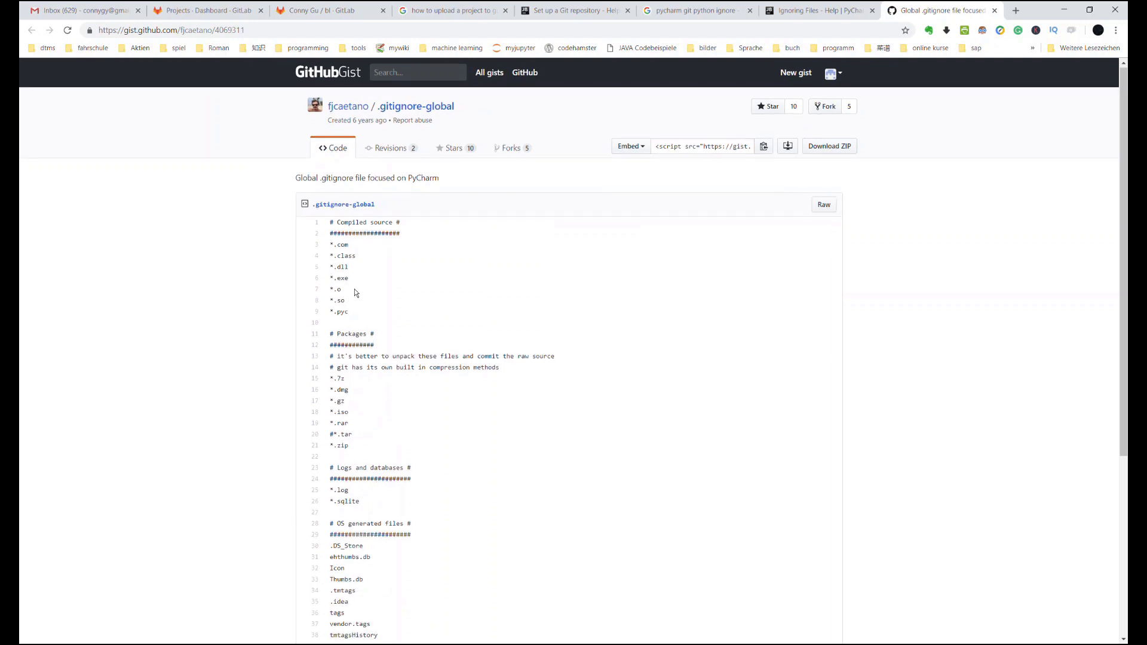
pyautogui.scroll(-3)
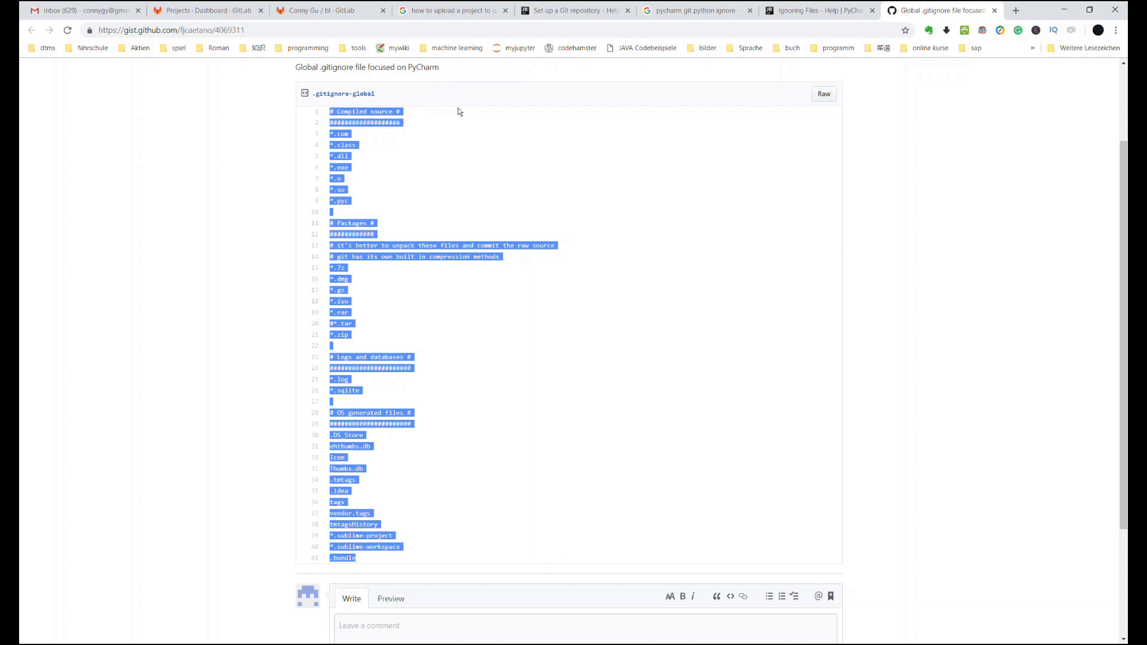
pyautogui.moveTo(625, 144)
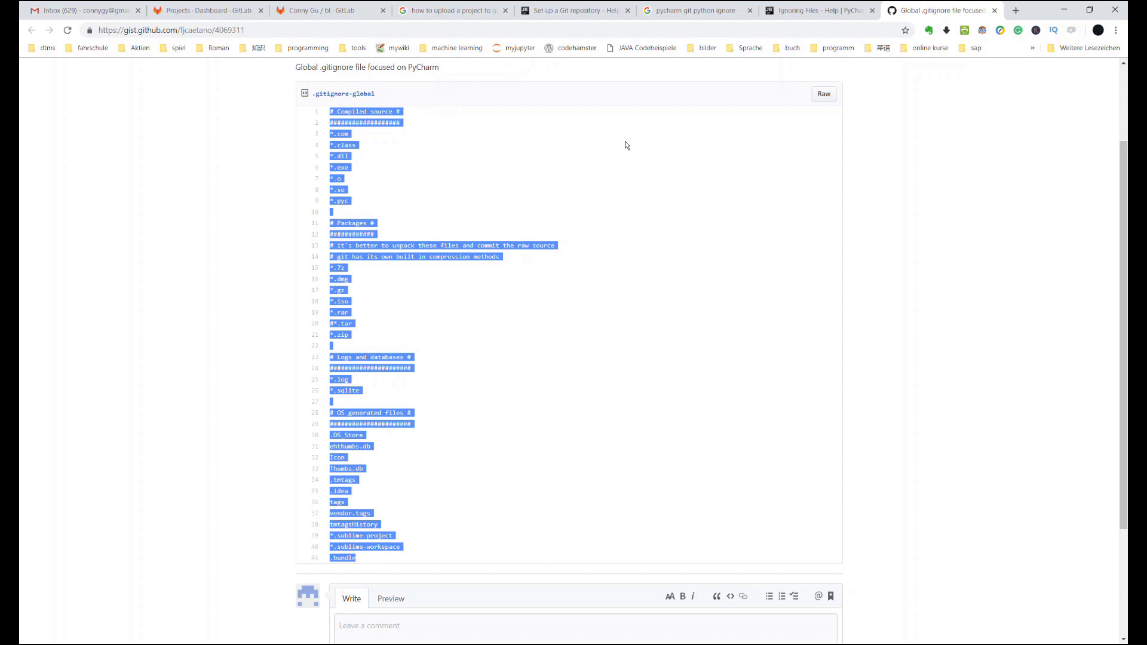
pyautogui.moveTo(948, 369)
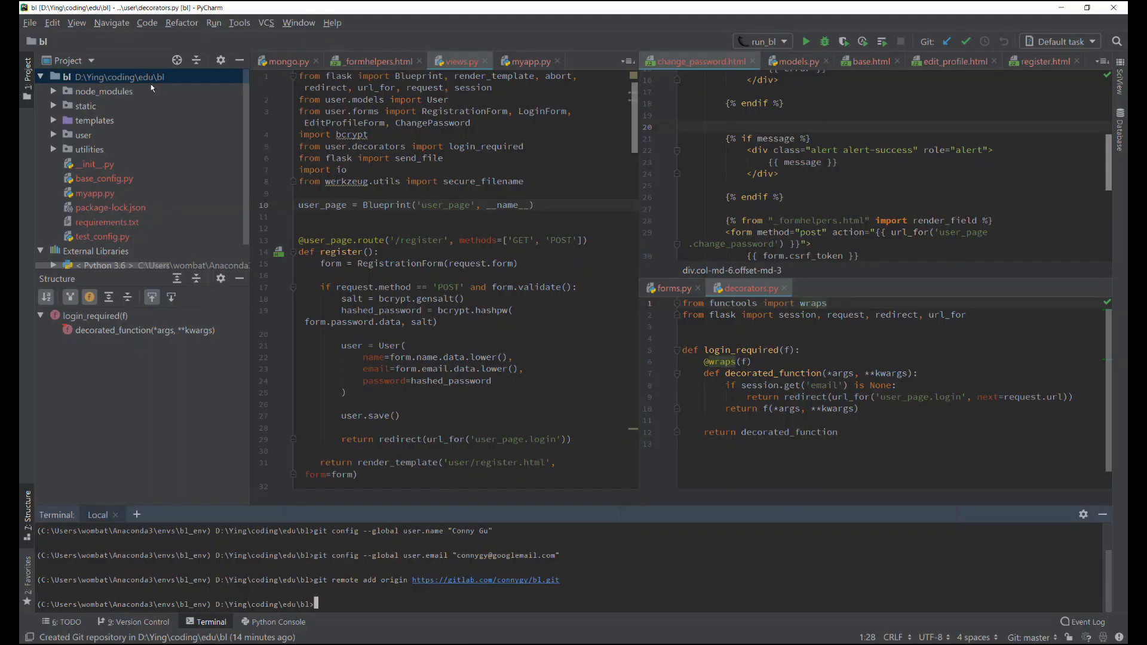
# Step: Create a new file named .gitignore in the bl project root
pyautogui.rightClick(117, 77)
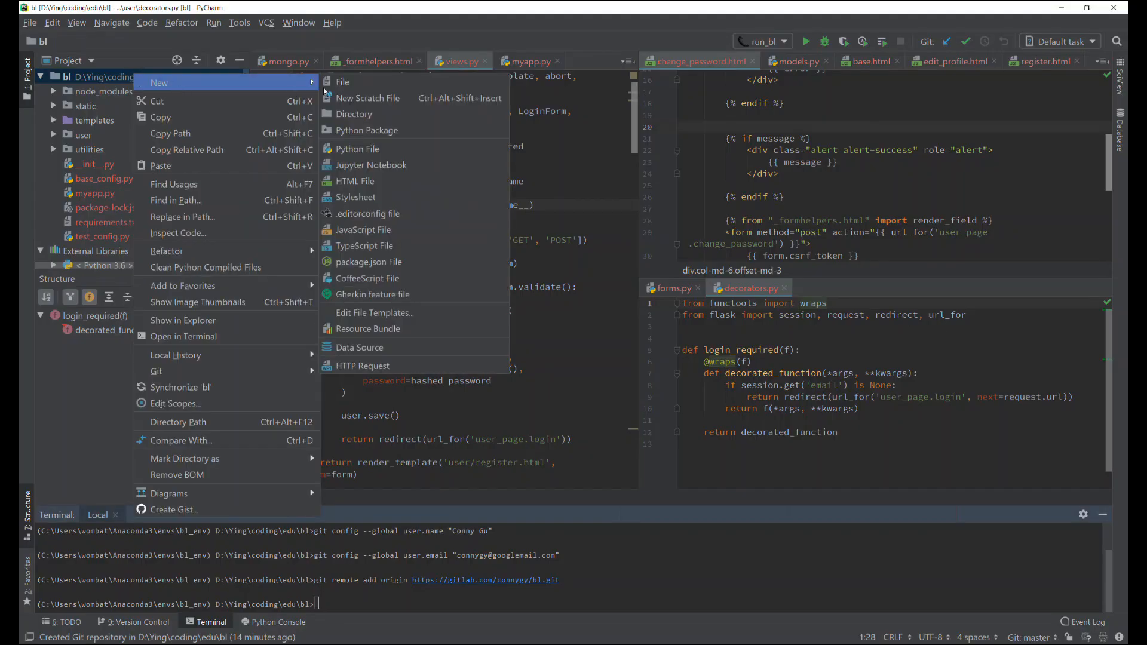
pyautogui.moveTo(341, 82)
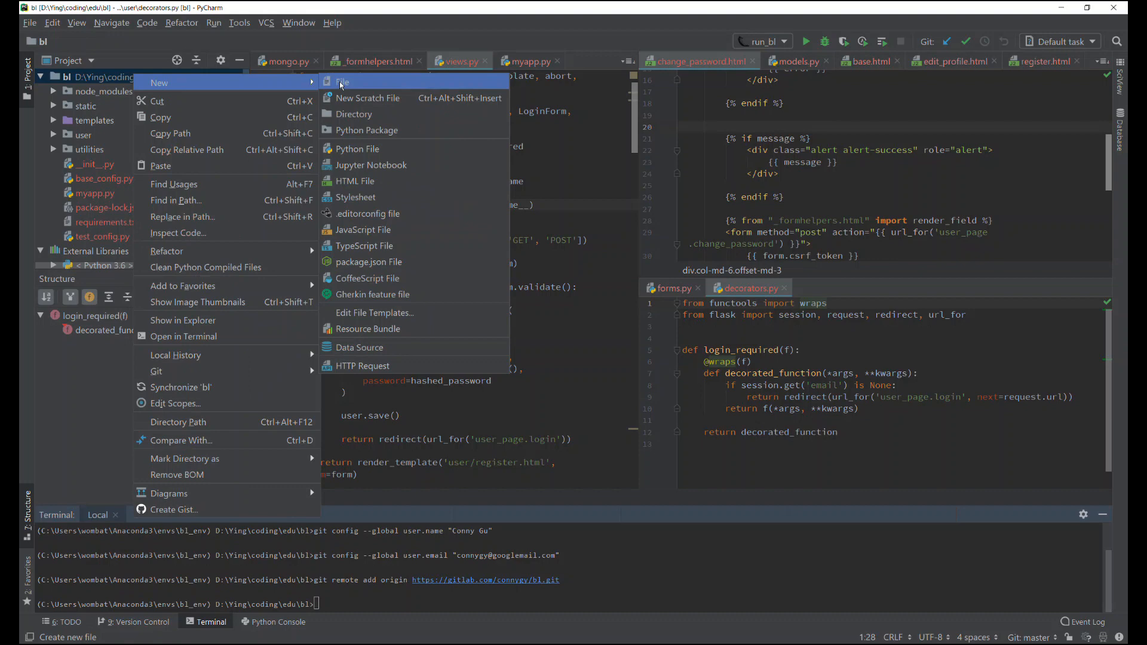
pyautogui.click(341, 82)
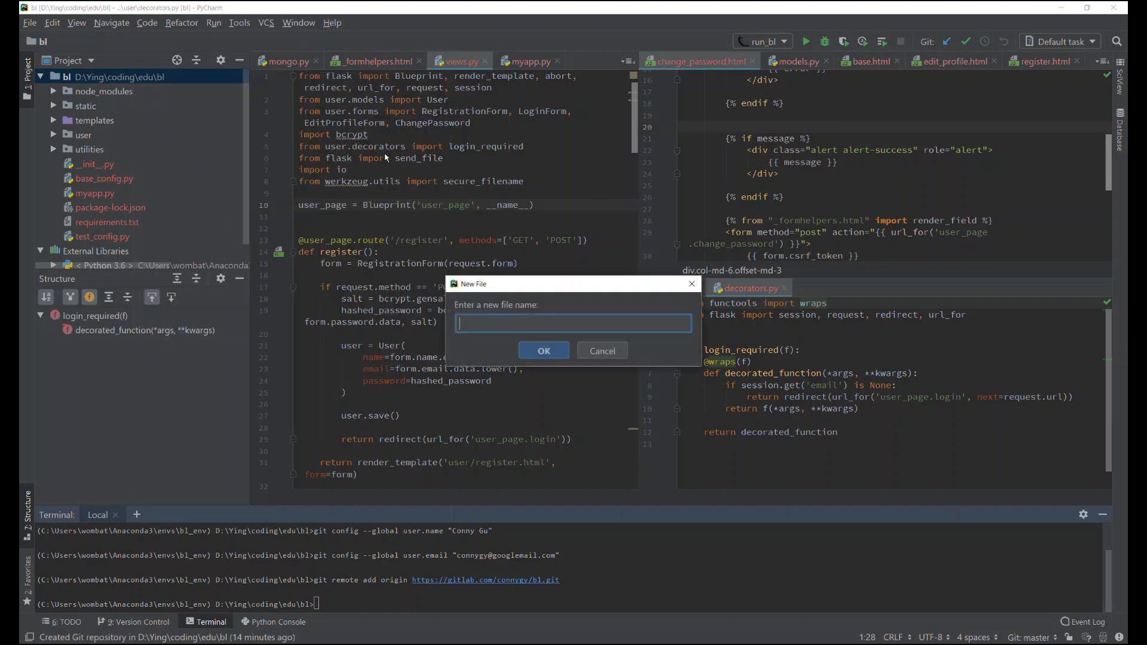
pyautogui.write('.gitig')
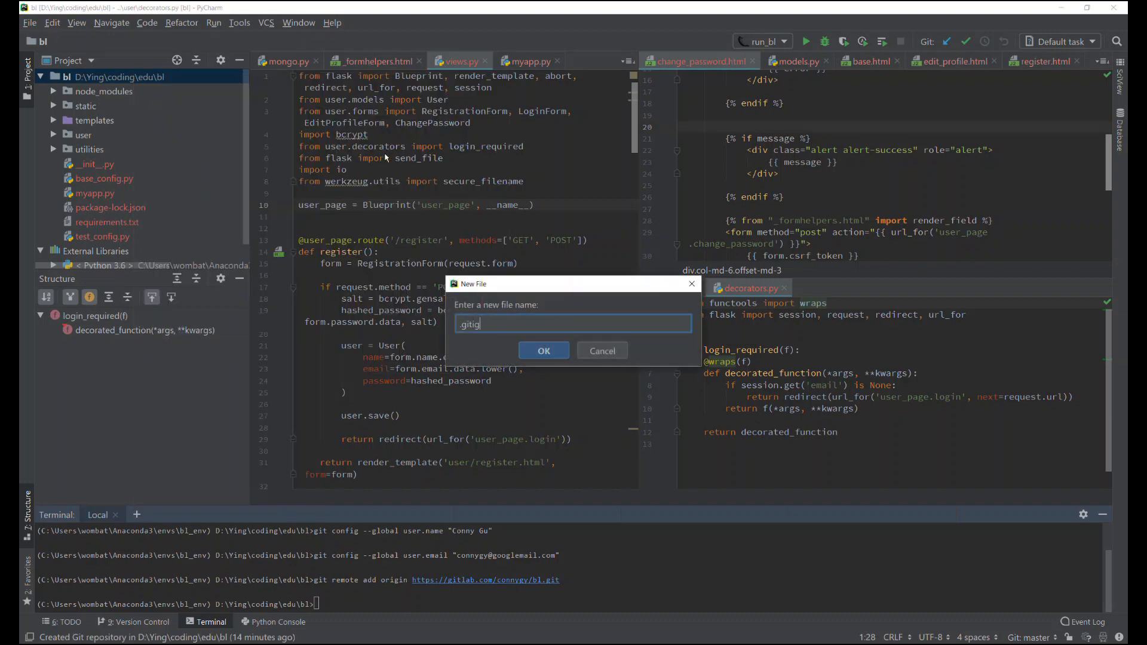
pyautogui.click(544, 350)
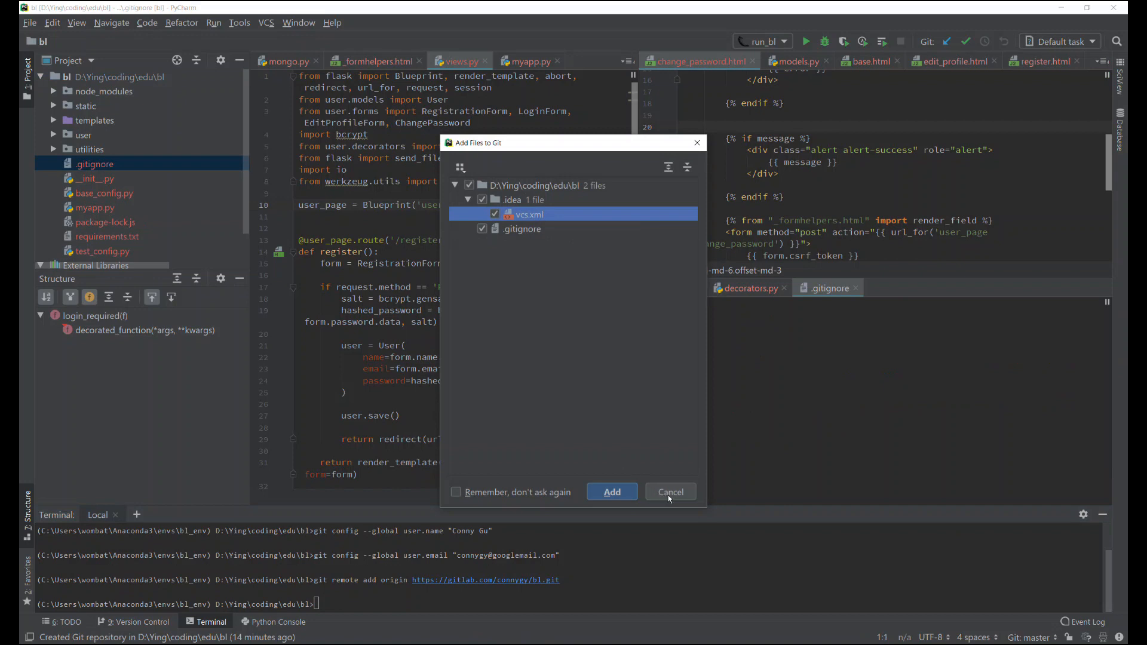
# Step: Add only .gitignore to Git, unchecking the .idea folder
pyautogui.click(523, 228)
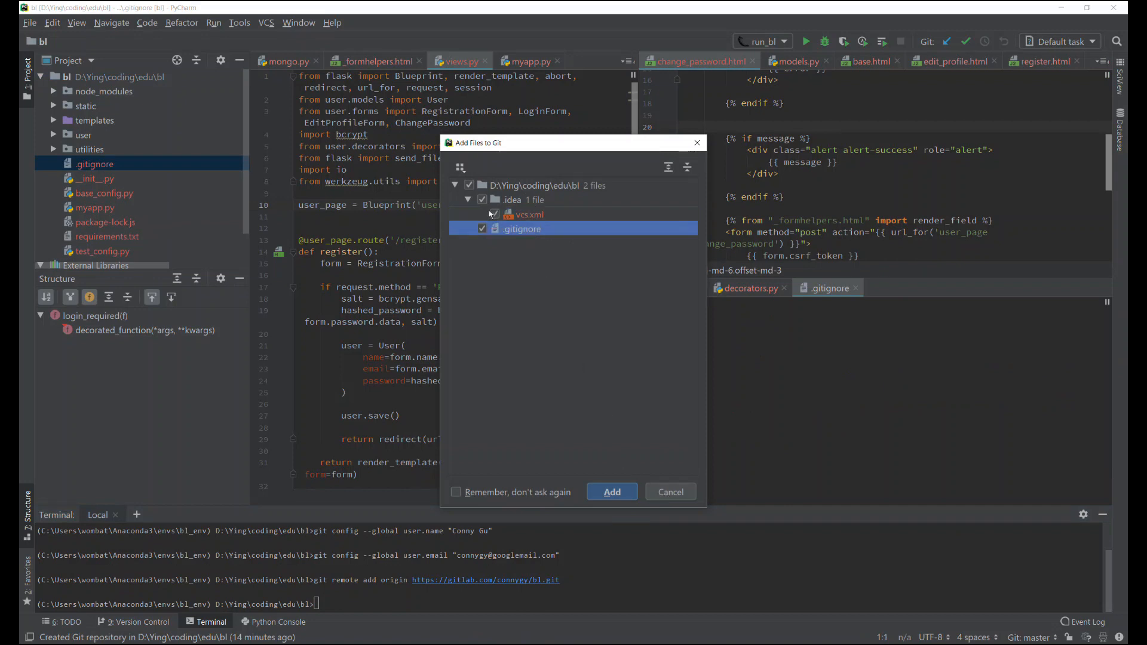
pyautogui.click(482, 200)
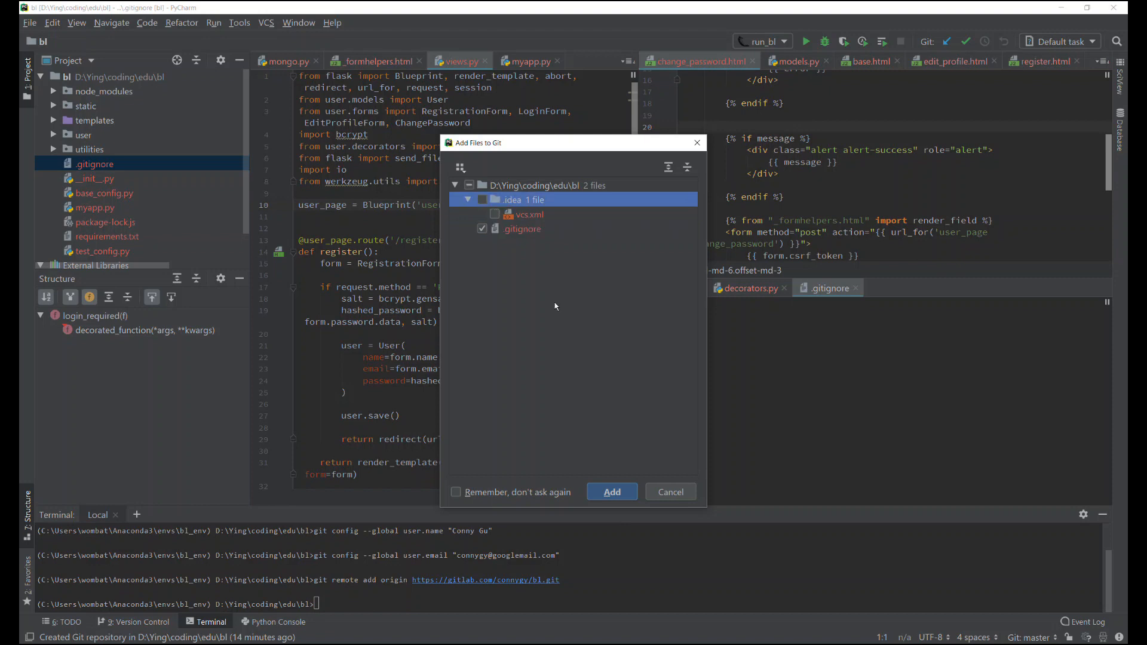
pyautogui.click(611, 491)
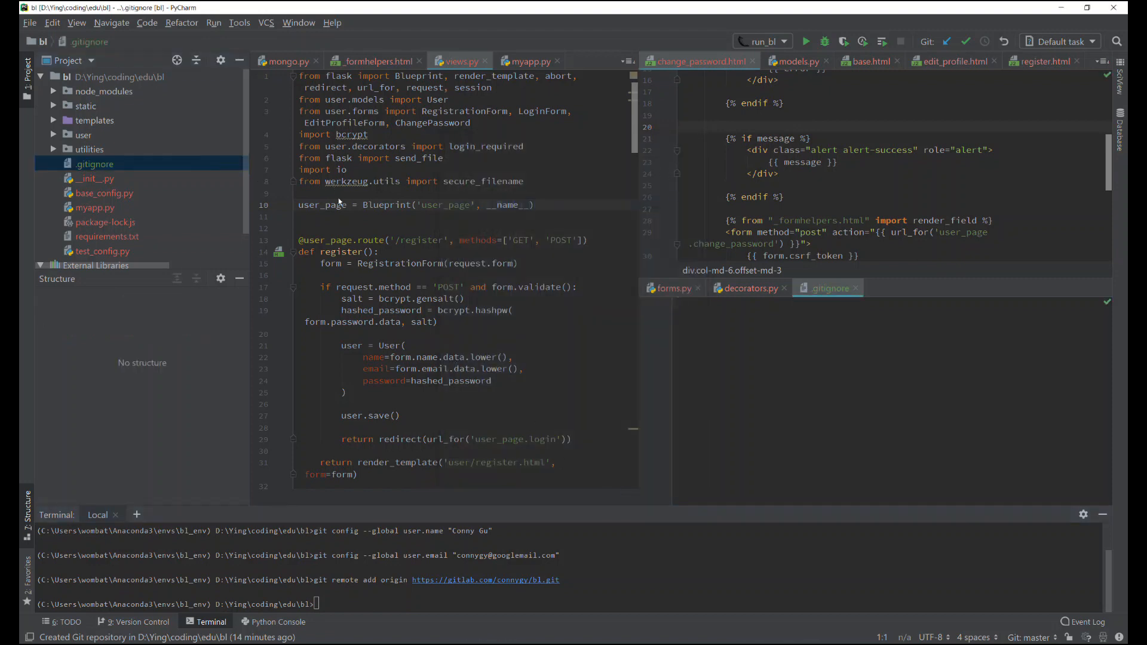
# Step: Paste the template into .gitignore, then run git add . and git status in the terminal
pyautogui.click(778, 372)
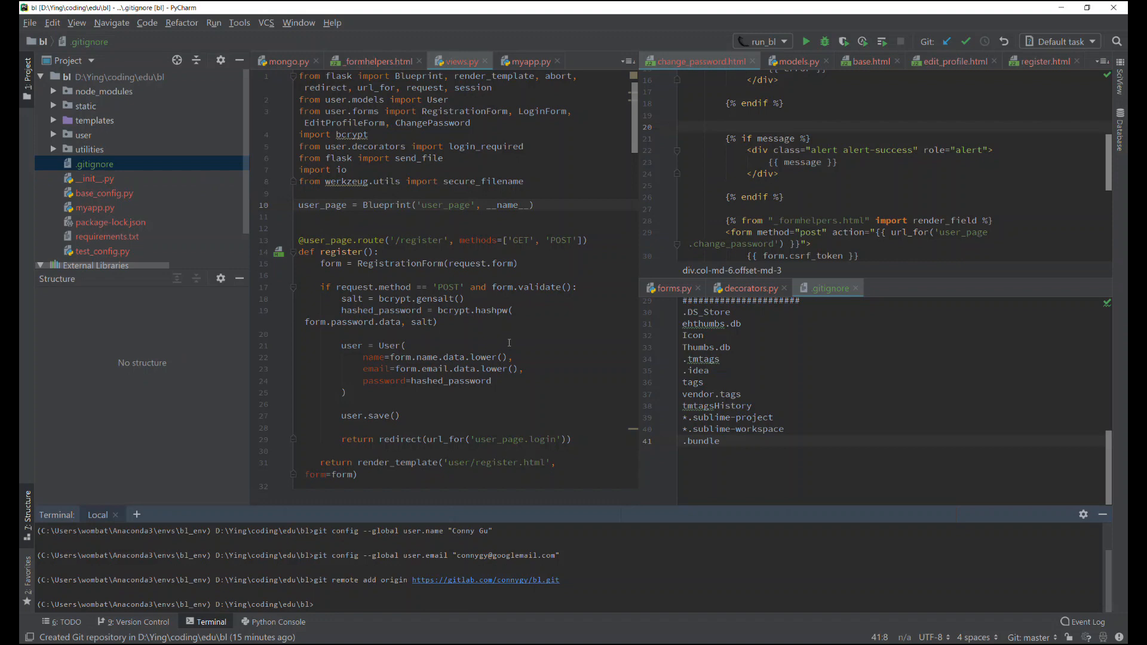
pyautogui.write('git')
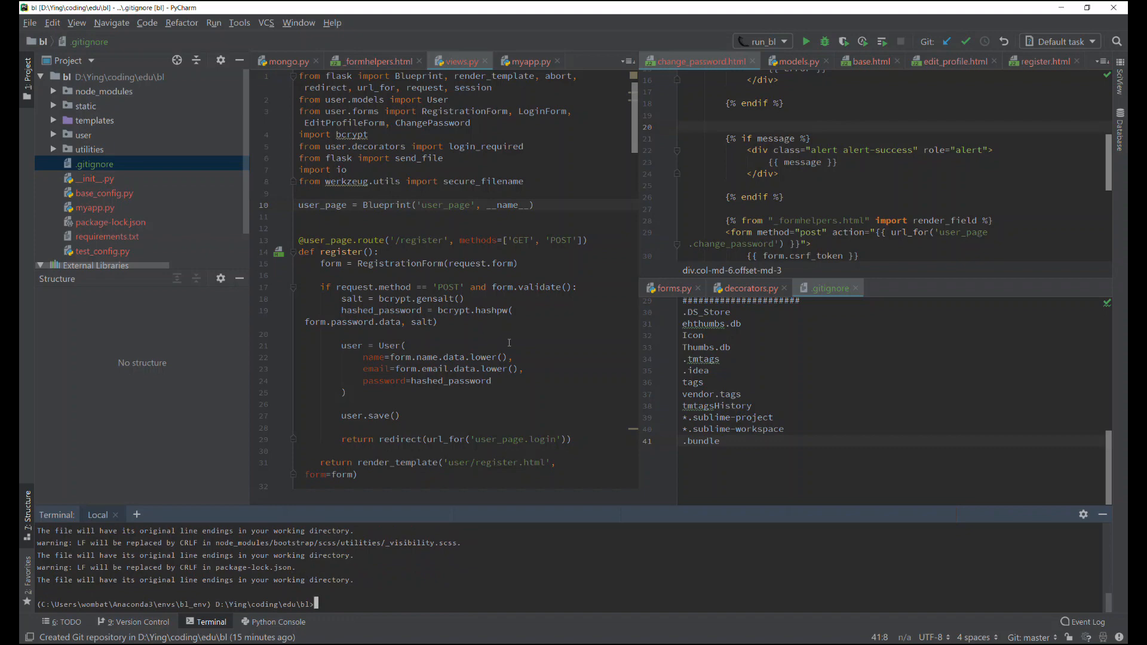
pyautogui.write('git status')
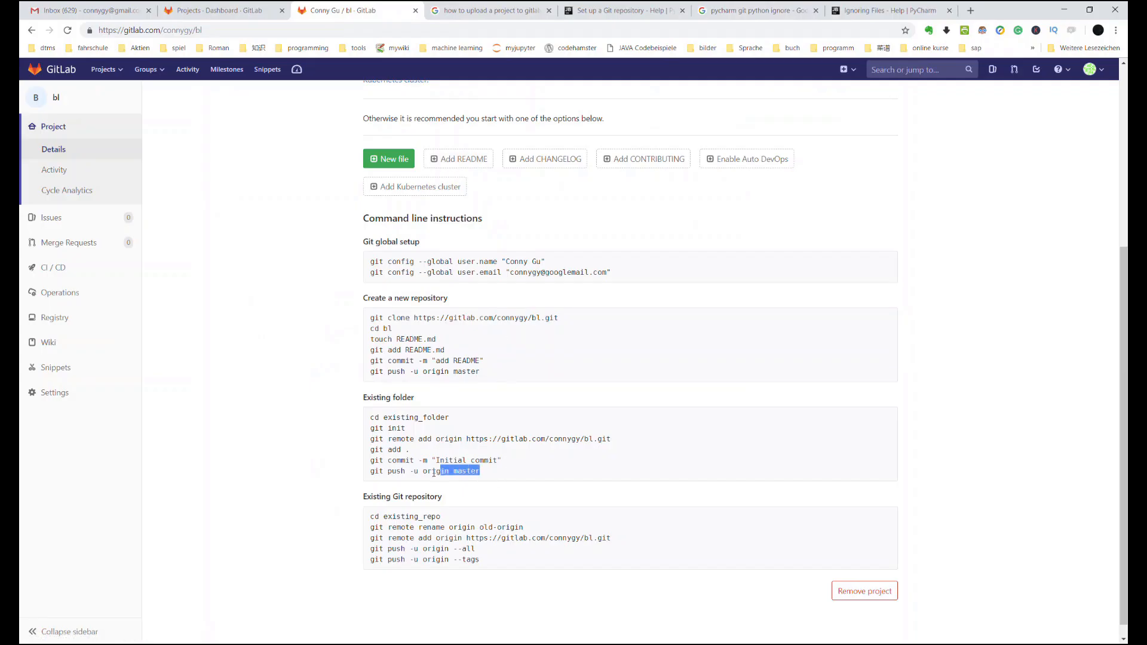
# Step: Select the git push -u origin master line under Existing folder
pyautogui.tripleClick(424, 471)
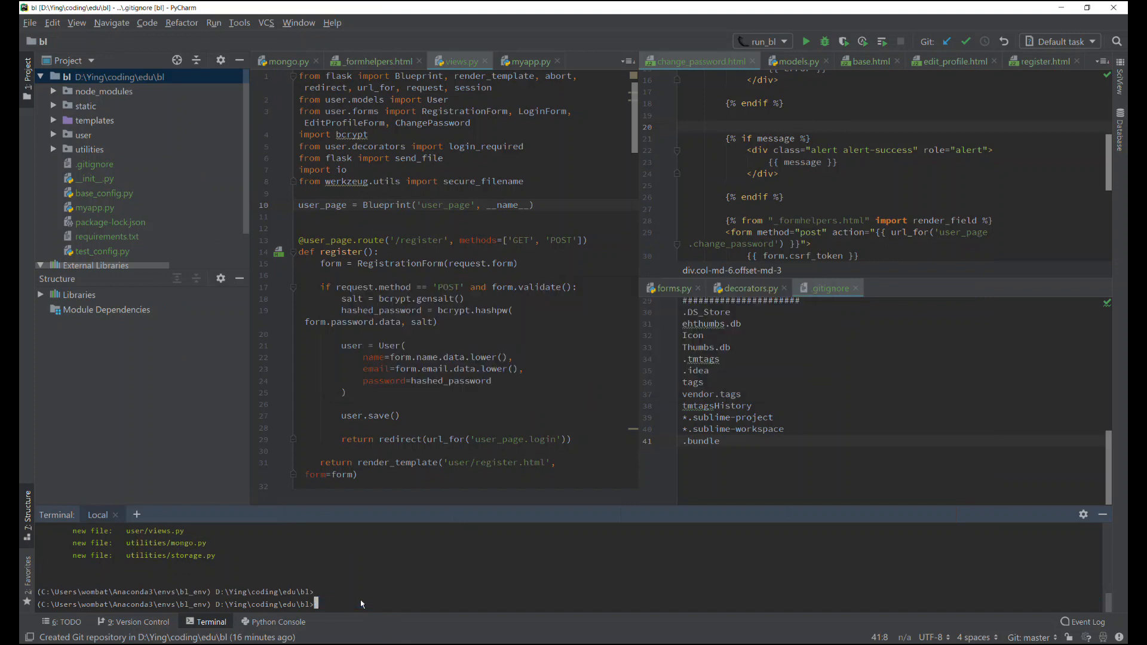
# Step: Run git push origin master in the terminal, which fails before any commit exists
pyautogui.write('git push o')
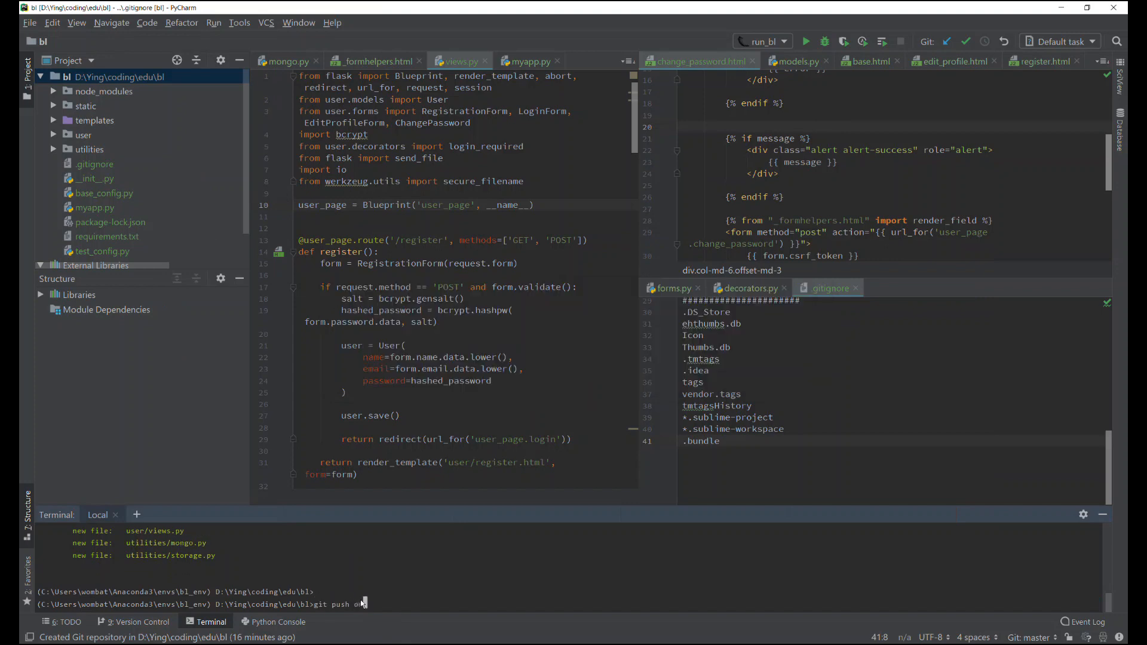
pyautogui.write('rigin')
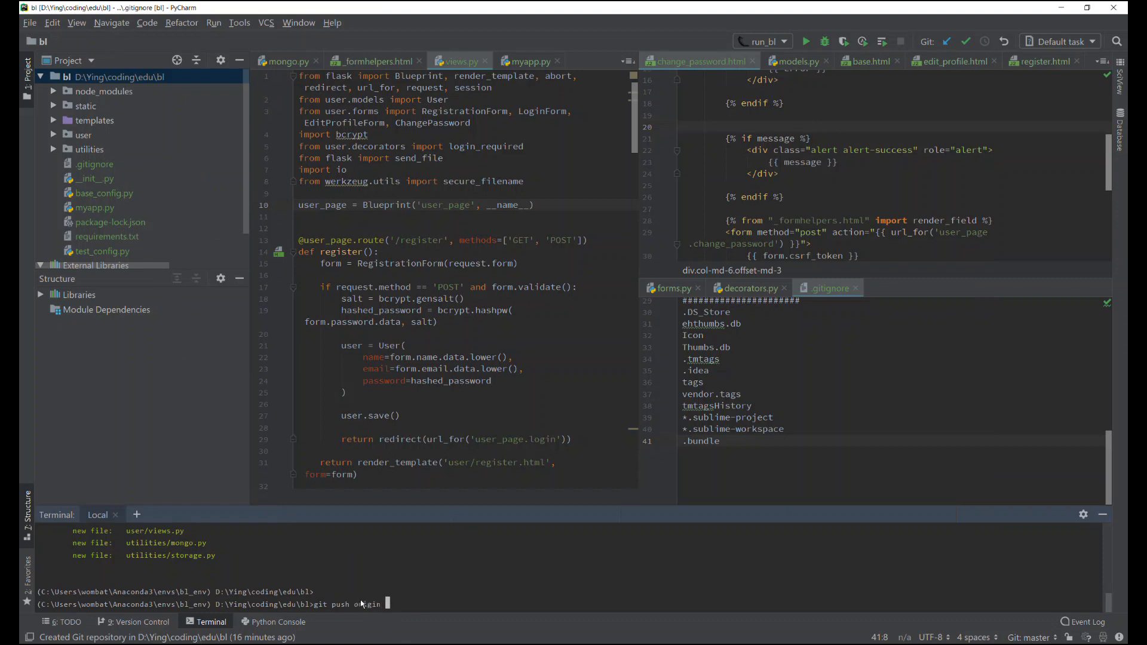
pyautogui.write('master')
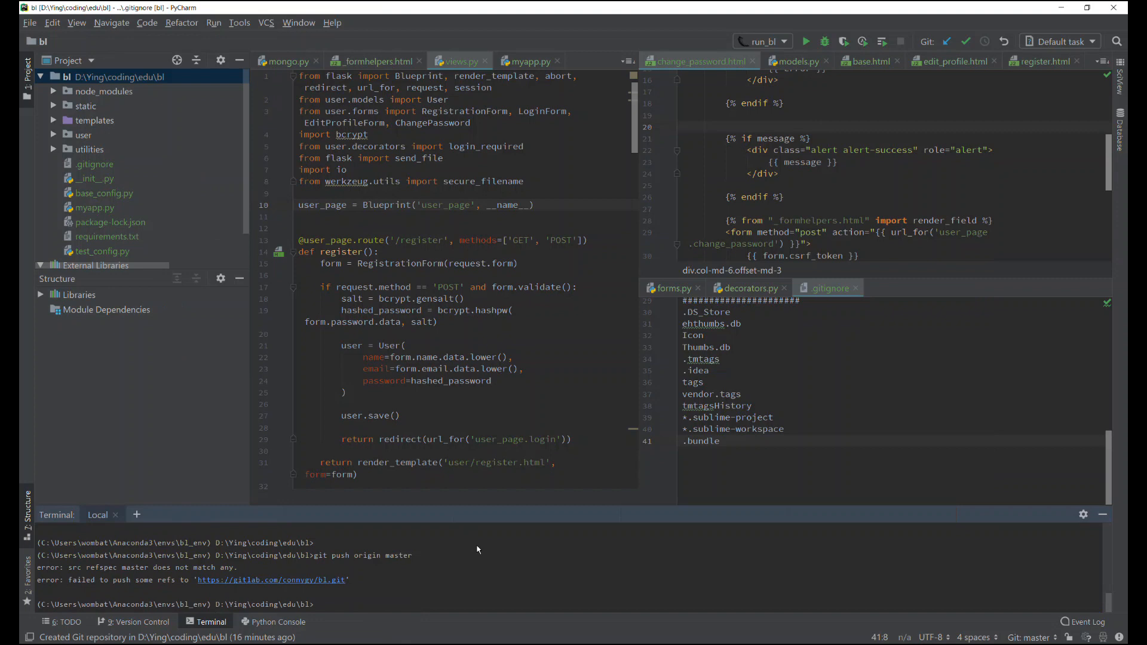
# Step: Commit all staged files as "Initial commit" and rerun git push origin master
pyautogui.write('git commit -m "Initial commit"')
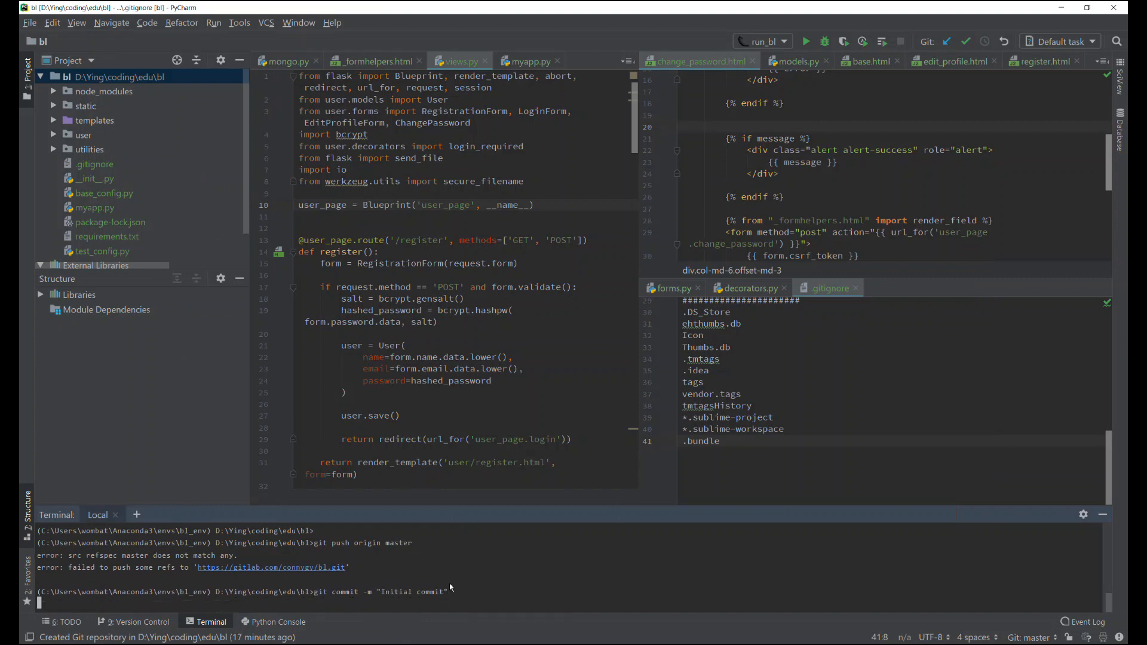
pyautogui.press('enter')
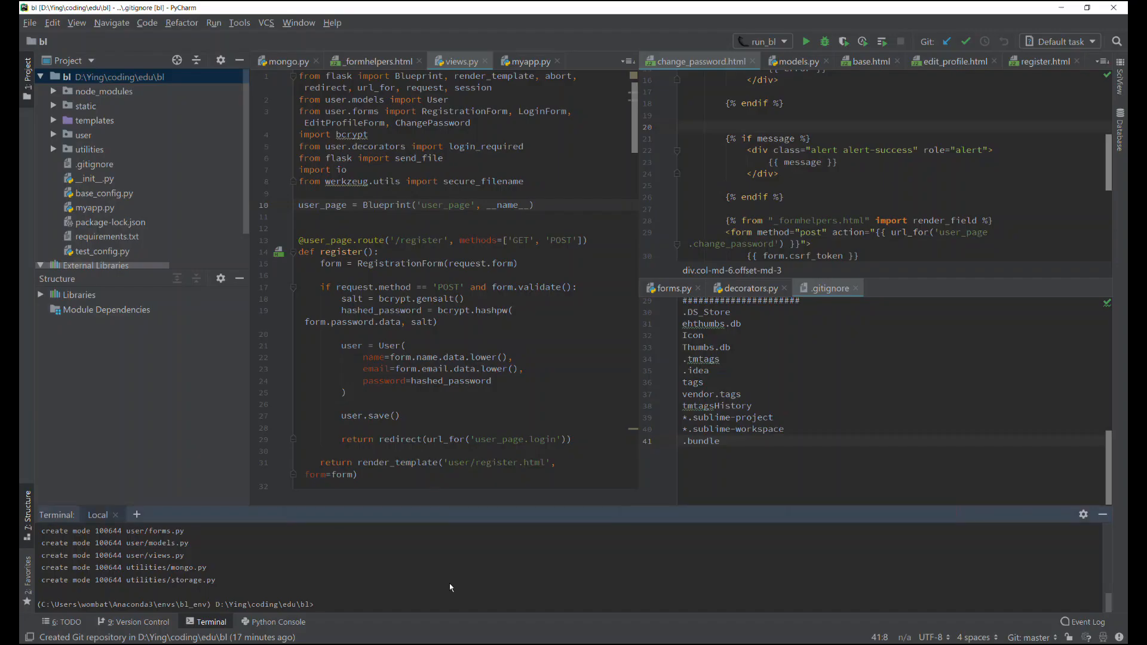
pyautogui.write('git push origin master')
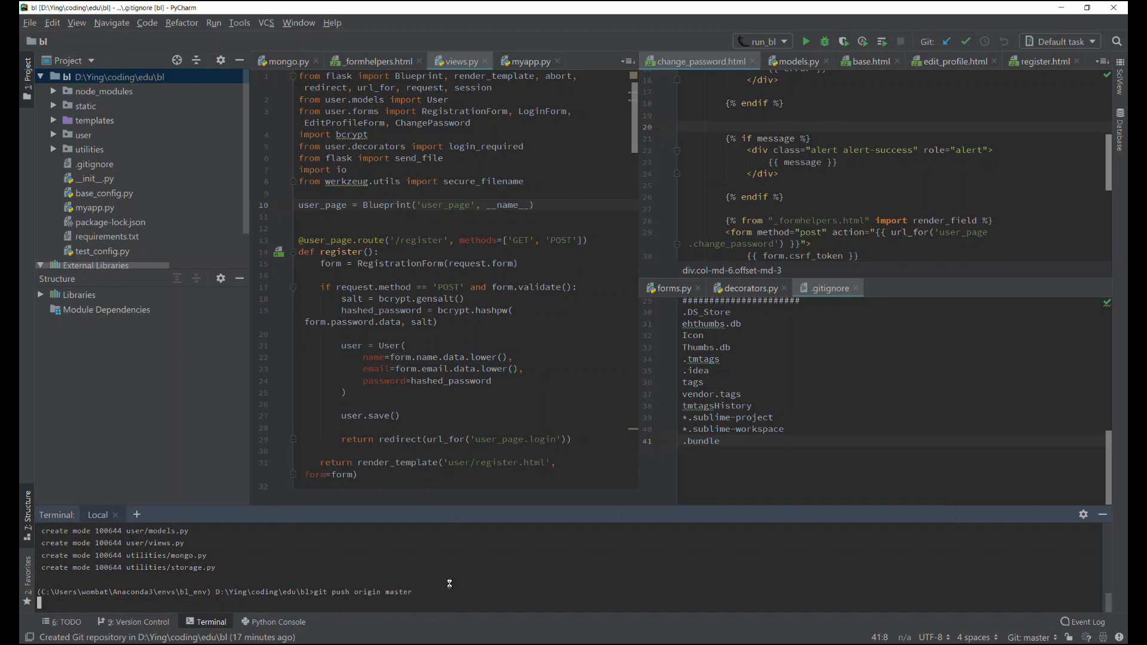
pyautogui.press('Enter')
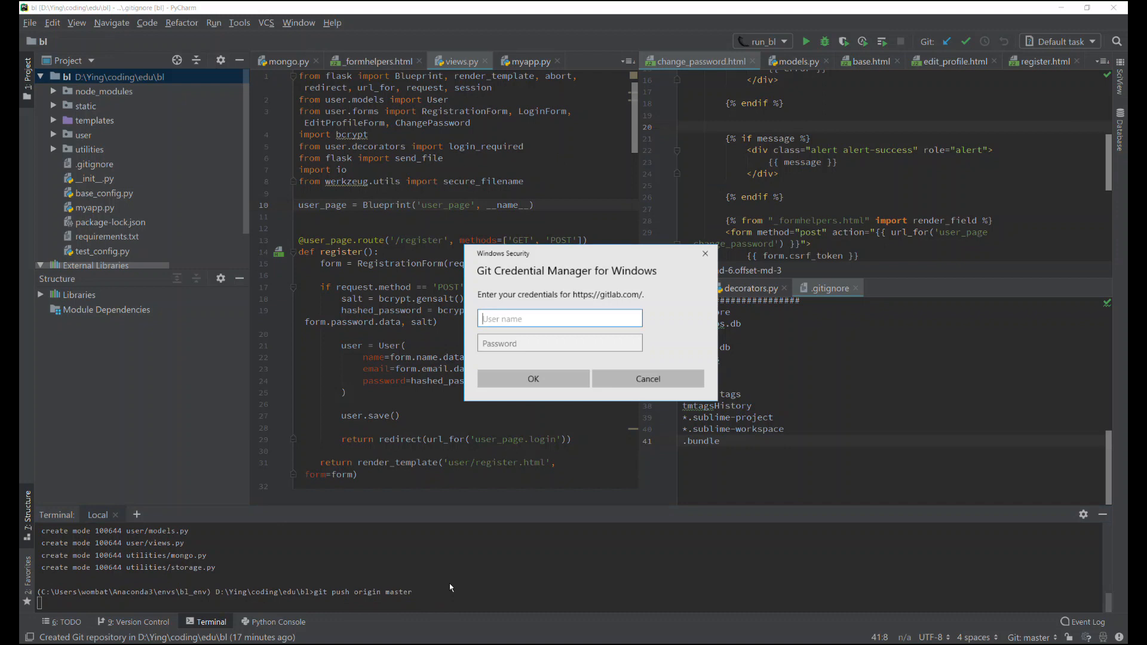
# Step: Enter the connygy credentials in Git Credential Manager and submit them
pyautogui.write('connygy')
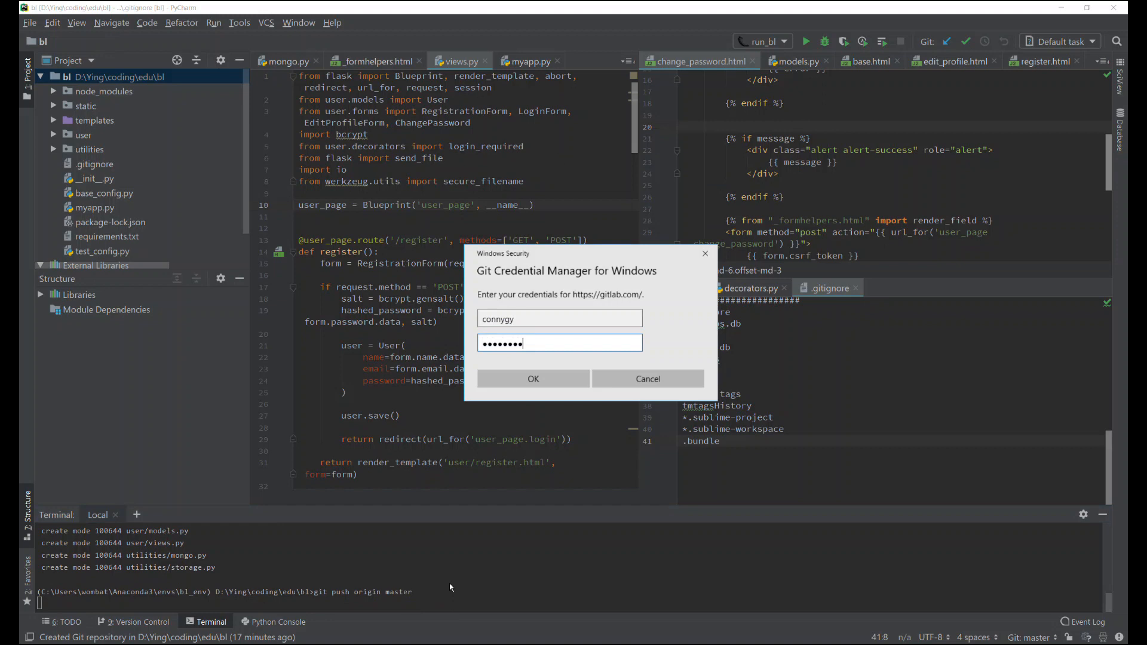
pyautogui.click(533, 379)
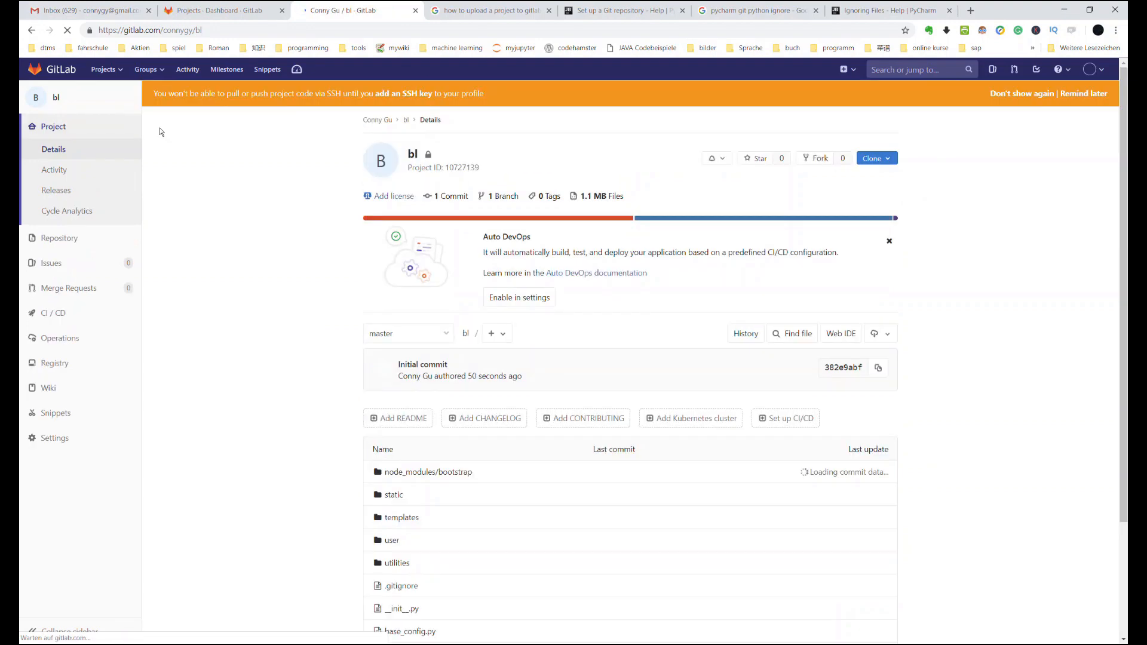
# Step: Scroll the bl project page to the file list tagged with Initial commit
pyautogui.scroll(-3)
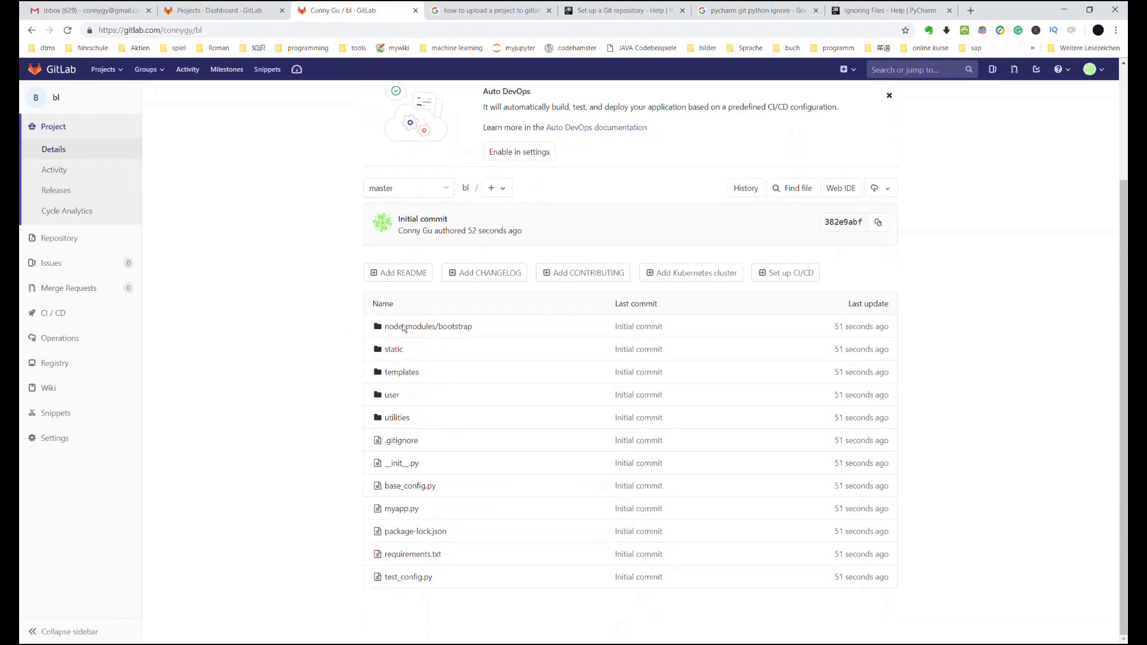